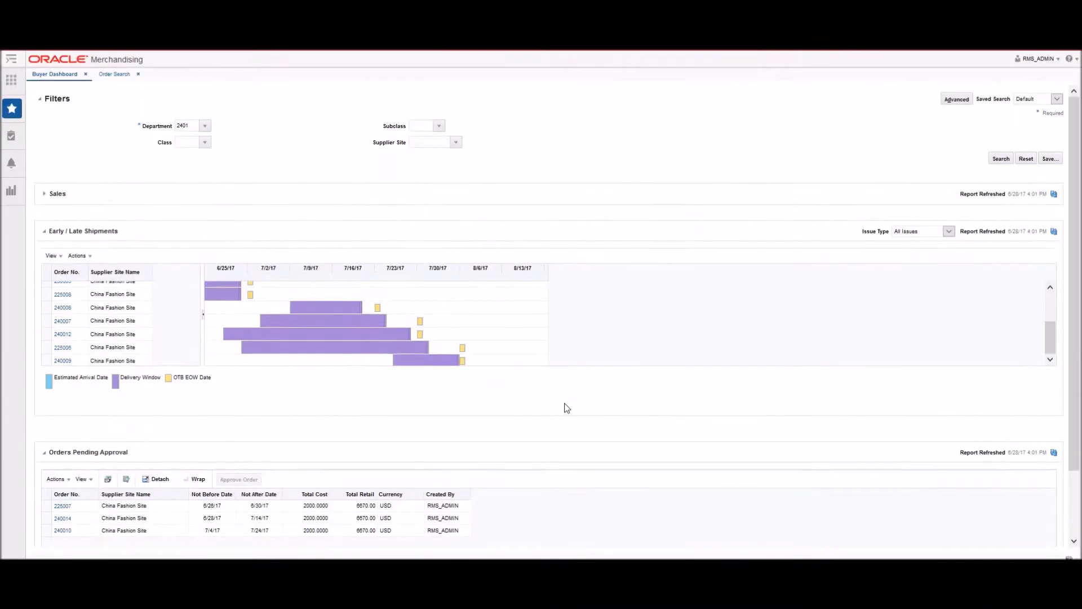
{"action": "mouse_move", "coordinate": [571, 405]}
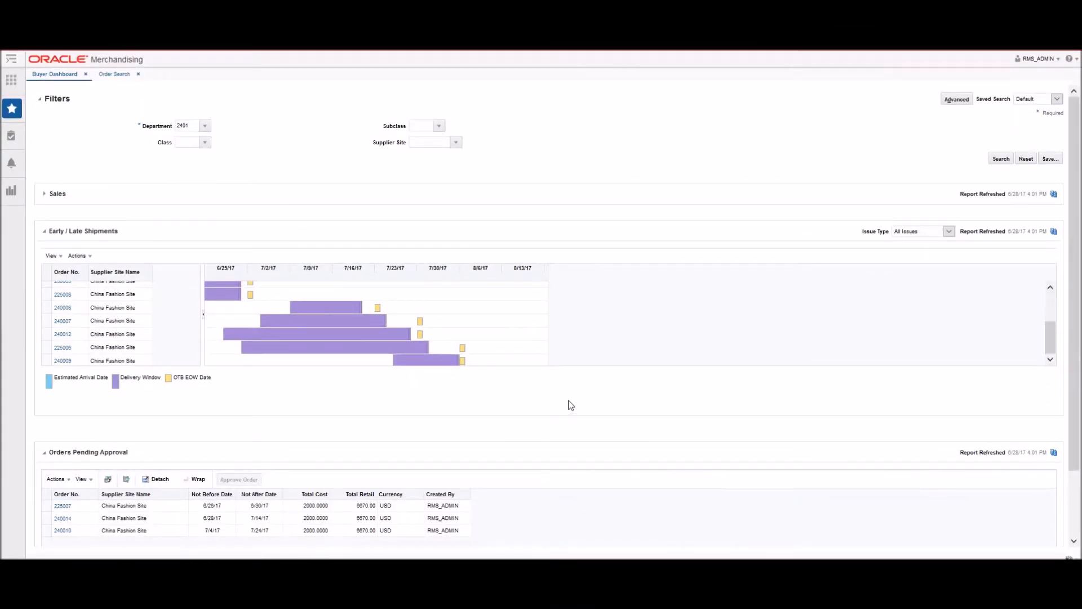
{"action": "mouse_move", "coordinate": [540, 278]}
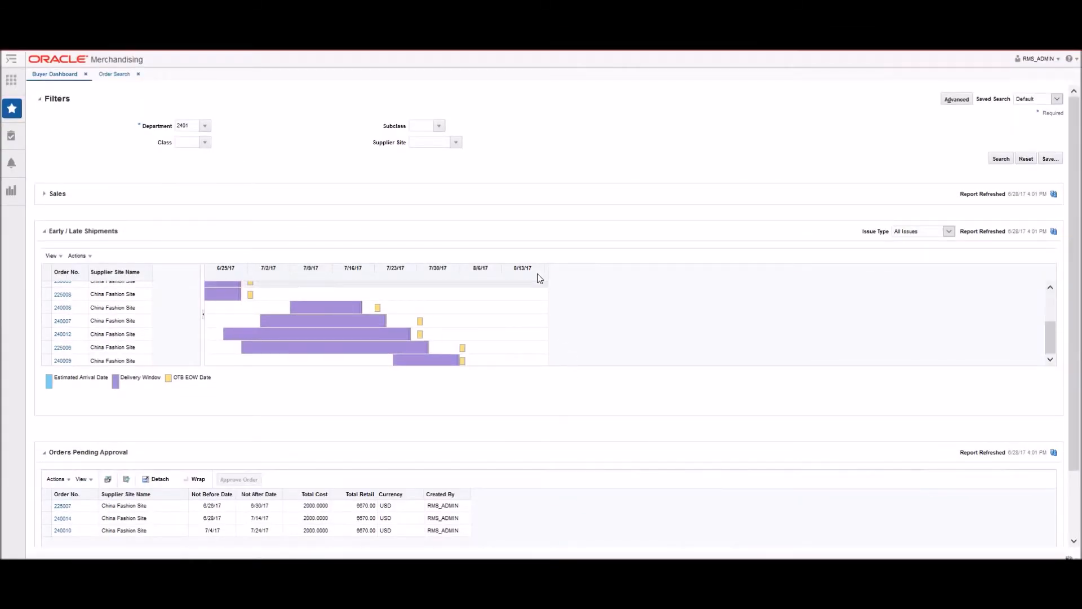
{"action": "mouse_move", "coordinate": [66, 223]}
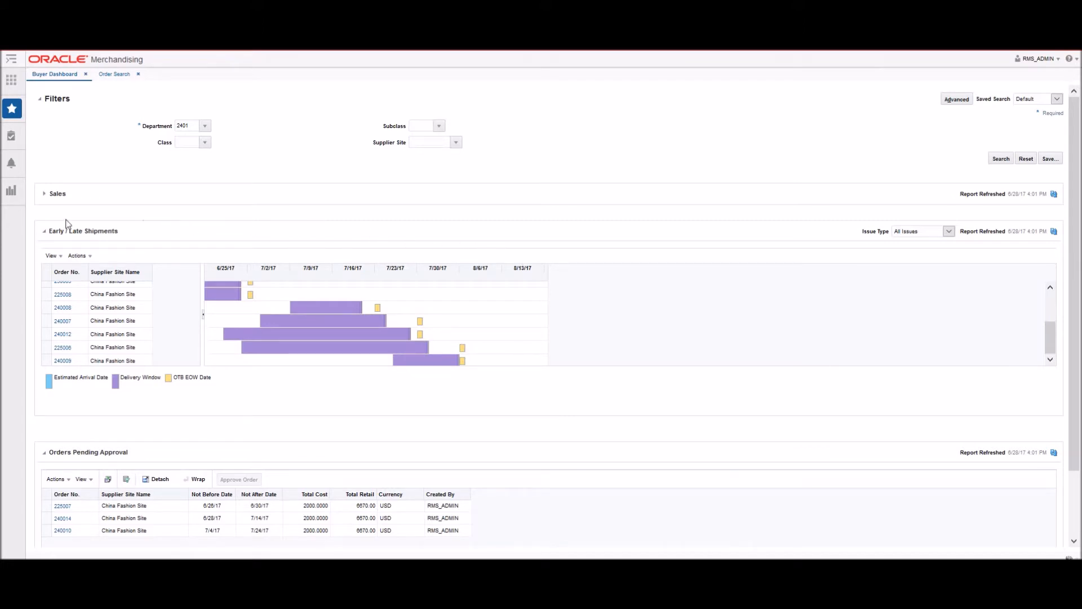
{"action": "mouse_move", "coordinate": [227, 407]}
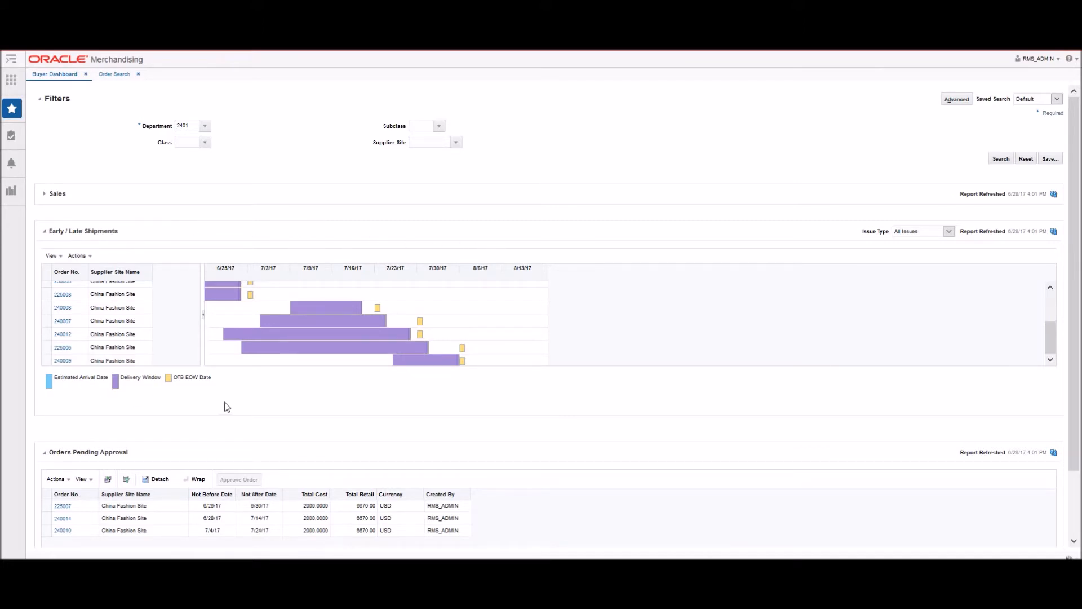
{"action": "mouse_move", "coordinate": [571, 308]}
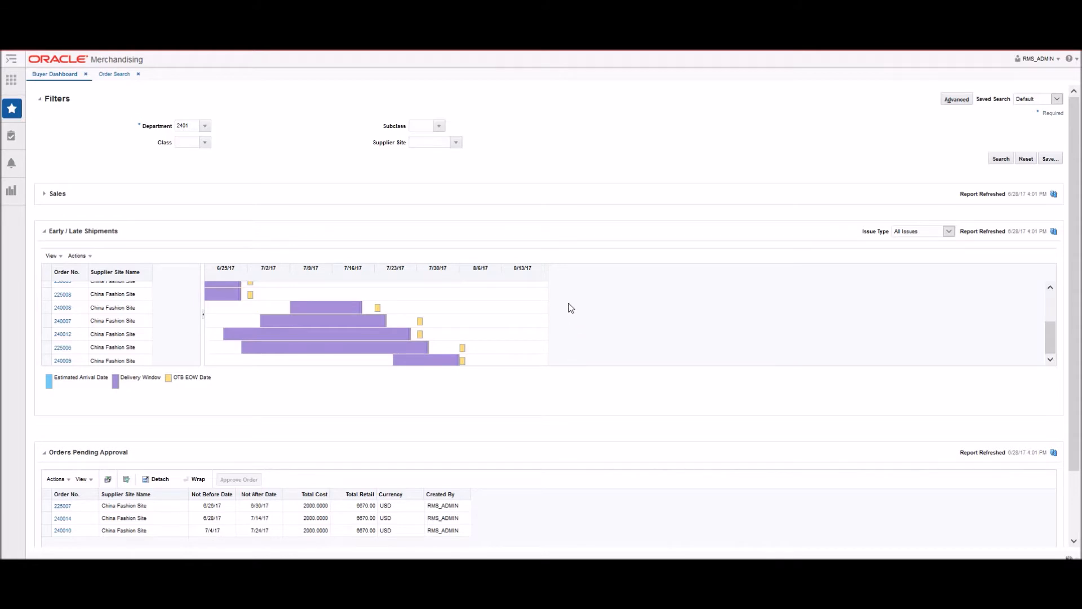
{"action": "mouse_move", "coordinate": [132, 428]}
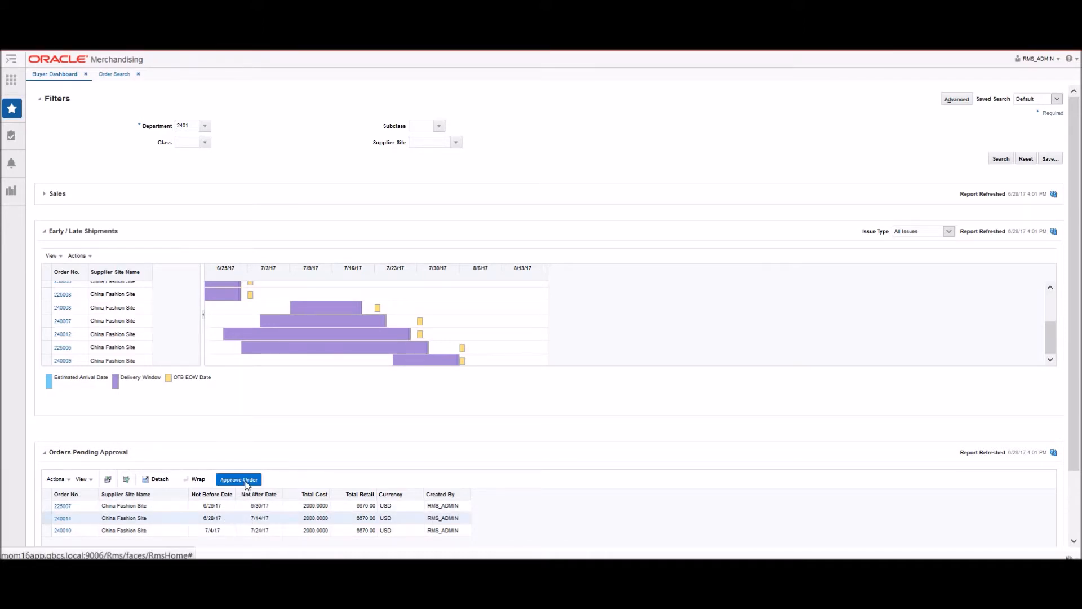
Step: Approve order 240014, confirming the prompt, and reopen the order to view it
{"action": "left_click", "coordinate": [238, 479]}
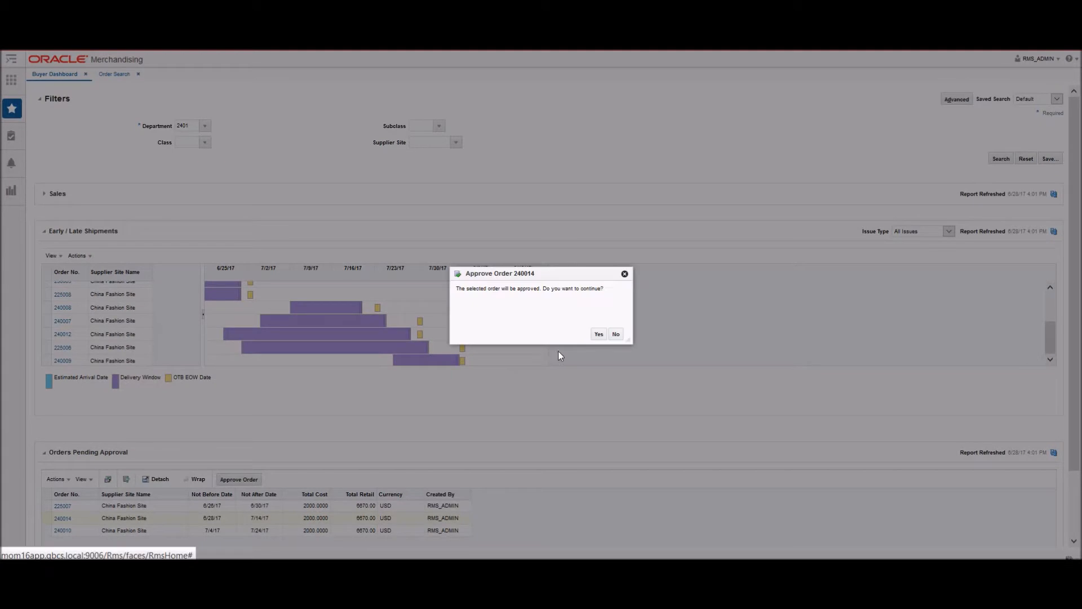
{"action": "left_click", "coordinate": [598, 334]}
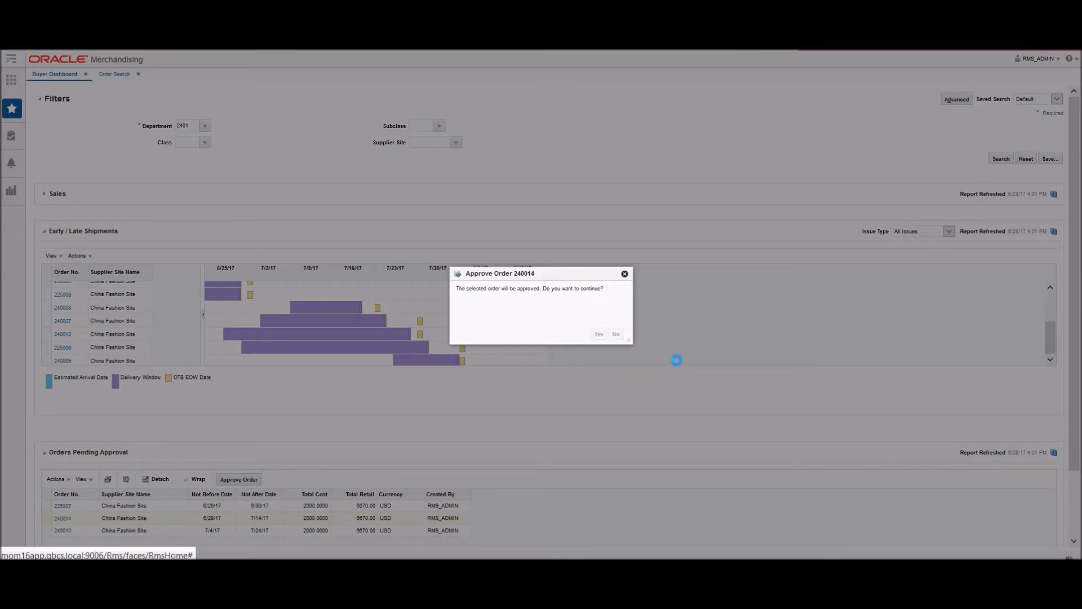
{"action": "left_click", "coordinate": [598, 334]}
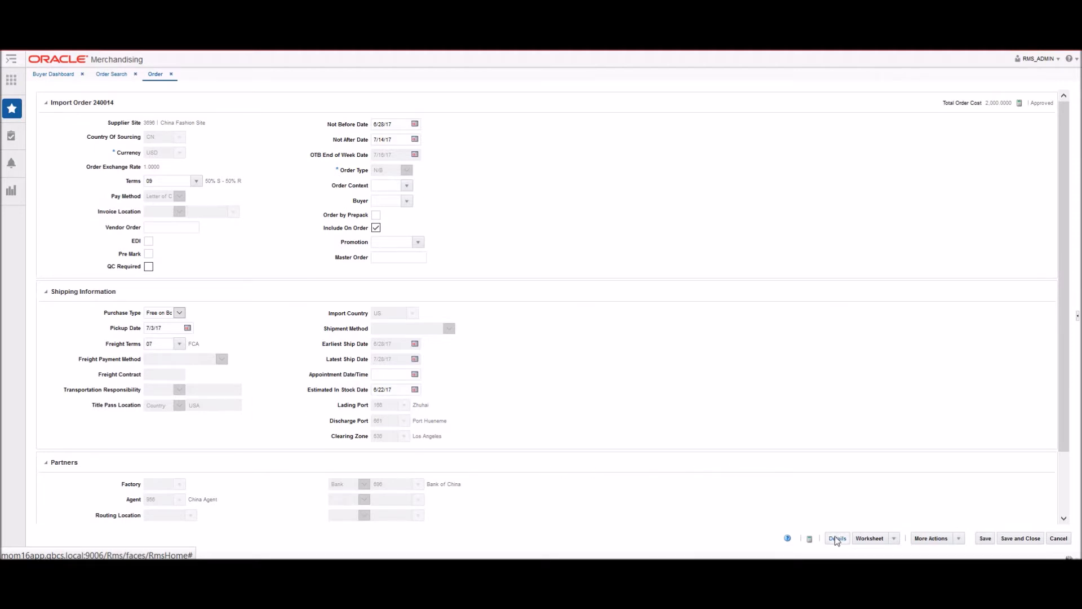
Step: Show order 240014's item and location details with the Locations actions menu expanded
{"action": "left_click", "coordinate": [836, 538]}
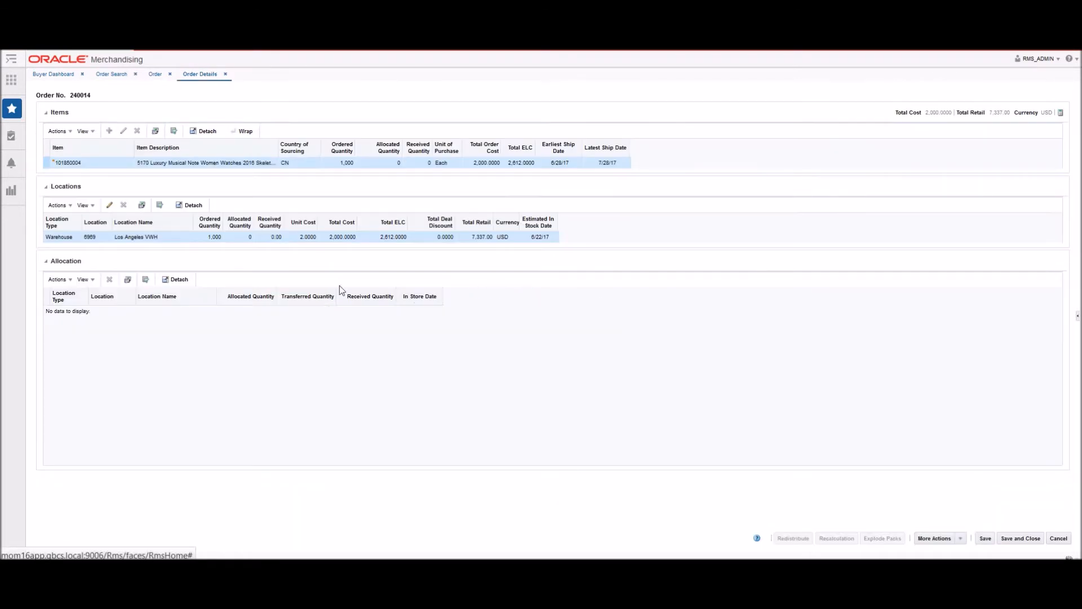
{"action": "left_click", "coordinate": [58, 205]}
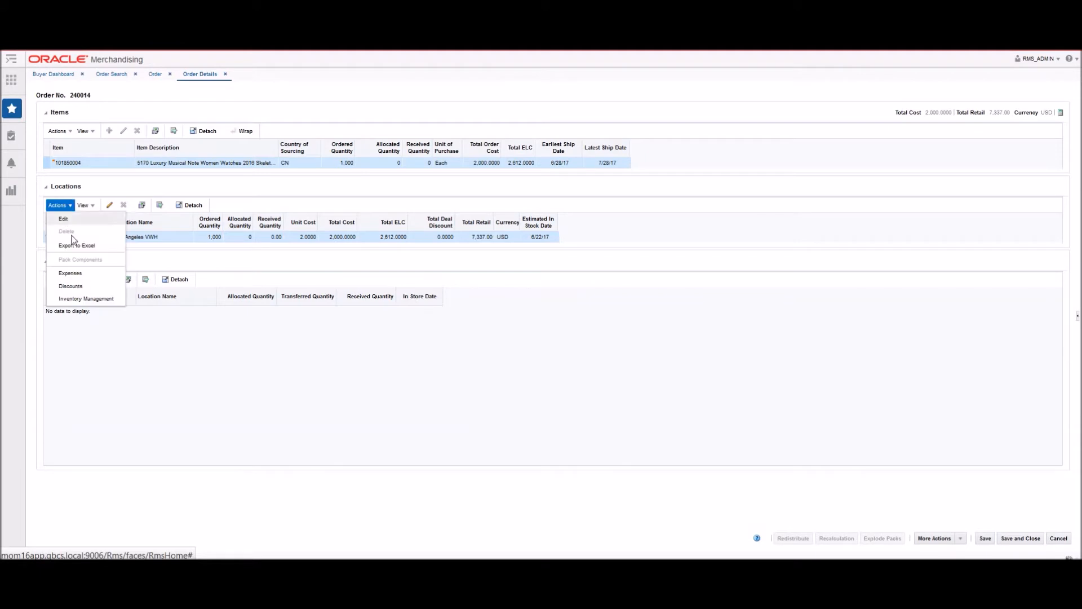
Step: Review the Los Angeles location's insurance, air transport and total expenses, then return to the order
{"action": "left_click", "coordinate": [70, 273]}
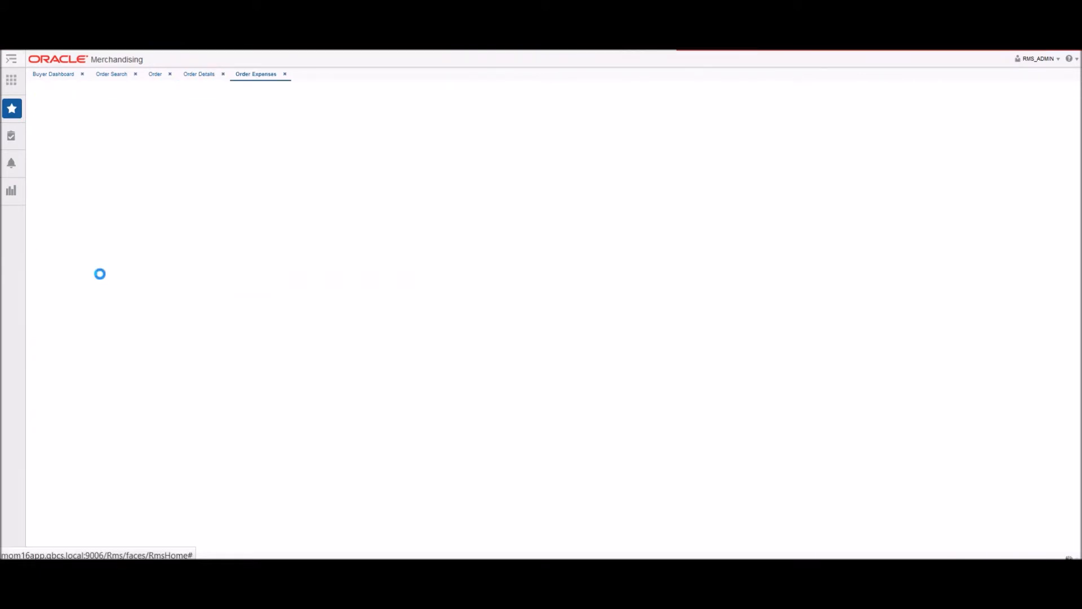
{"action": "left_click", "coordinate": [255, 74]}
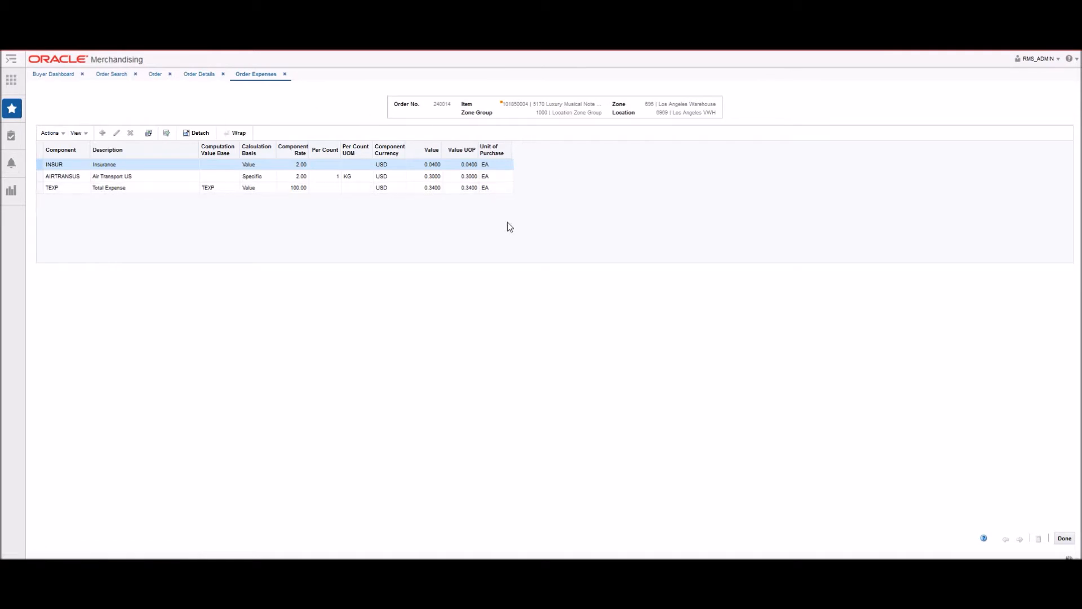
{"action": "mouse_move", "coordinate": [914, 427]}
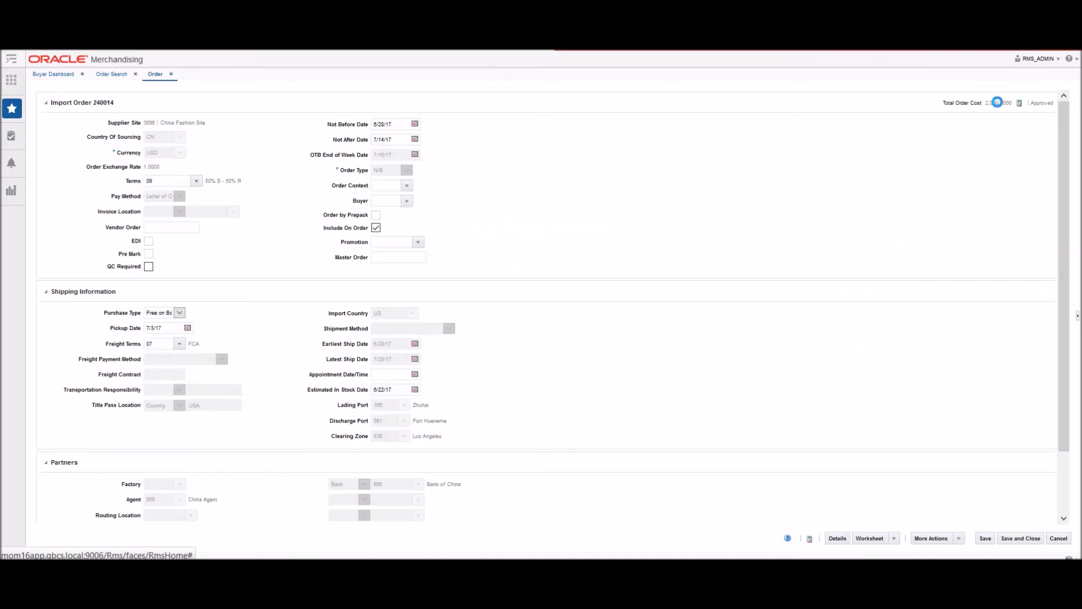
{"action": "left_click", "coordinate": [1020, 102]}
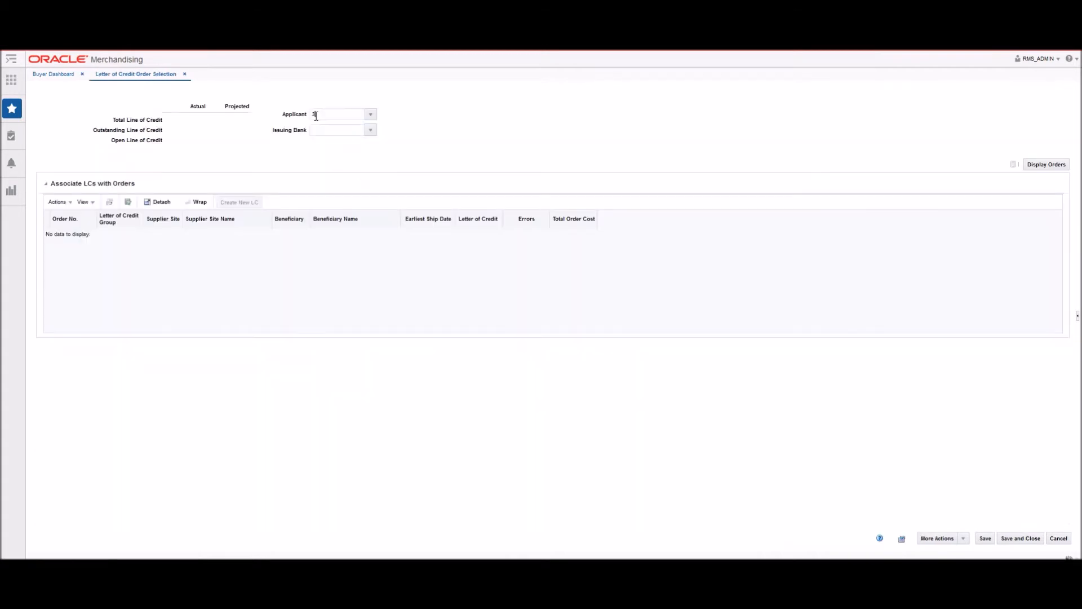
Step: List orders for applicant 333 and issuing bank 696 and locate order 240014's transportation record
{"action": "type", "text": "33"}
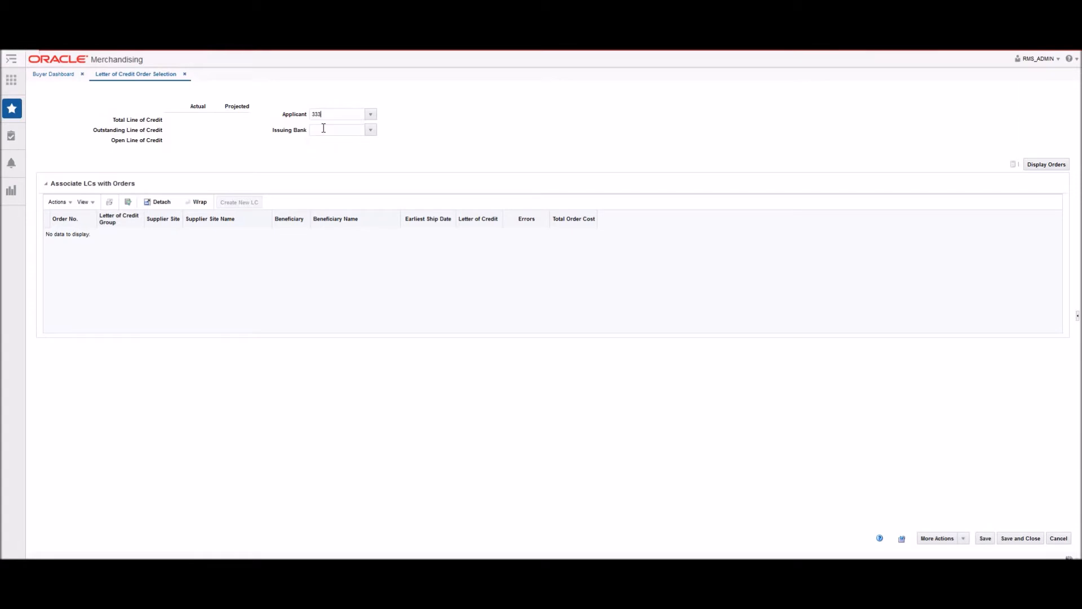
{"action": "type", "text": "696"}
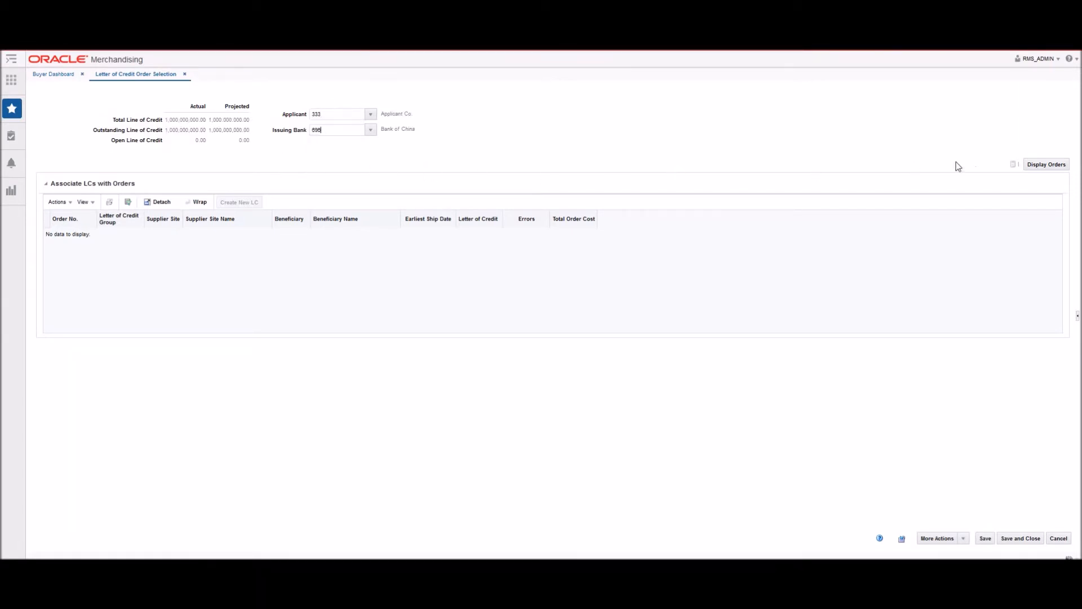
{"action": "left_click", "coordinate": [1046, 164]}
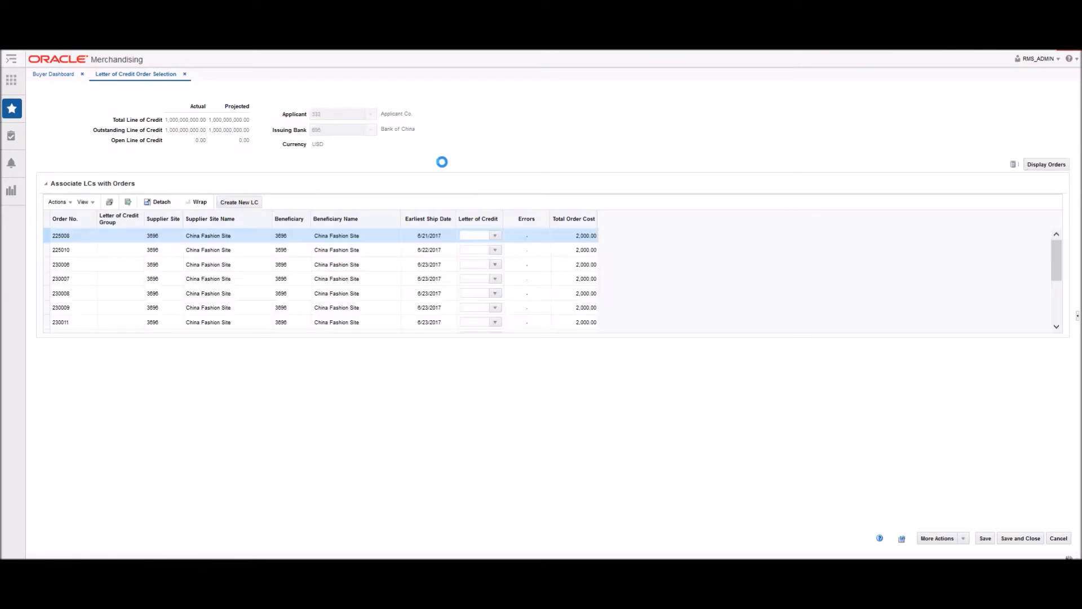
{"action": "scroll", "scroll_direction": "down", "scroll_amount": 3}
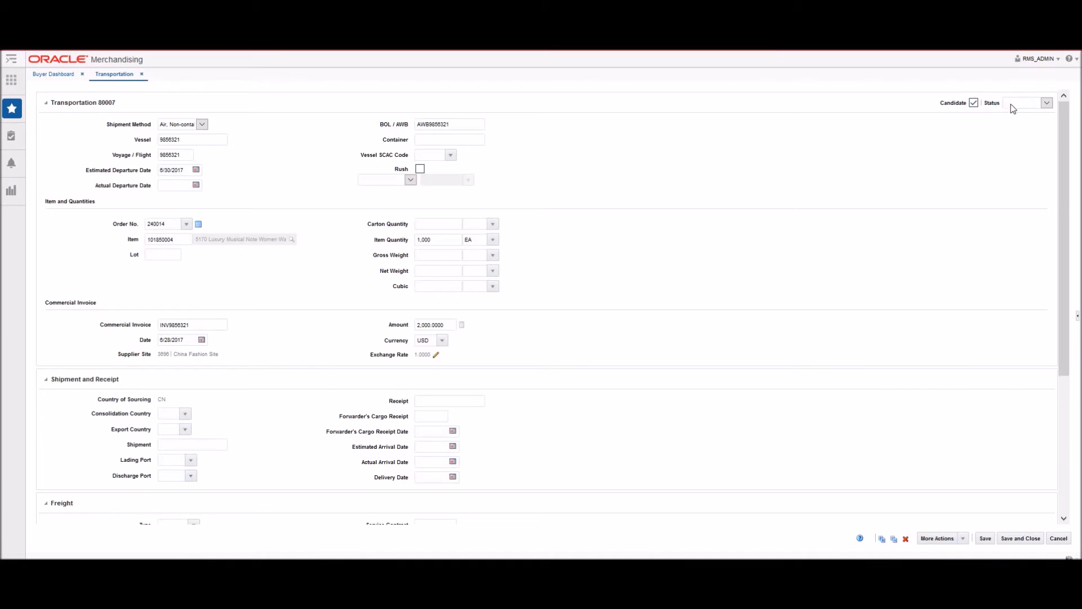
Step: Mark transportation 80007 Delivered with 10 cartons, 170 KG gross and 130 KG net weight
{"action": "left_click", "coordinate": [1044, 102]}
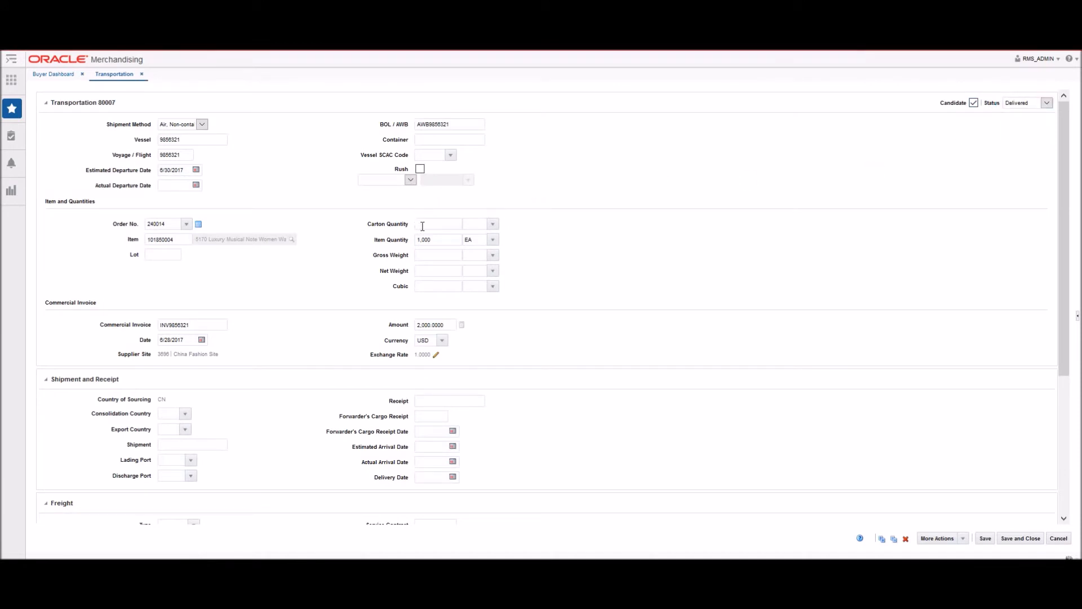
{"action": "type", "text": "10"}
{"action": "type", "text": "CT"}
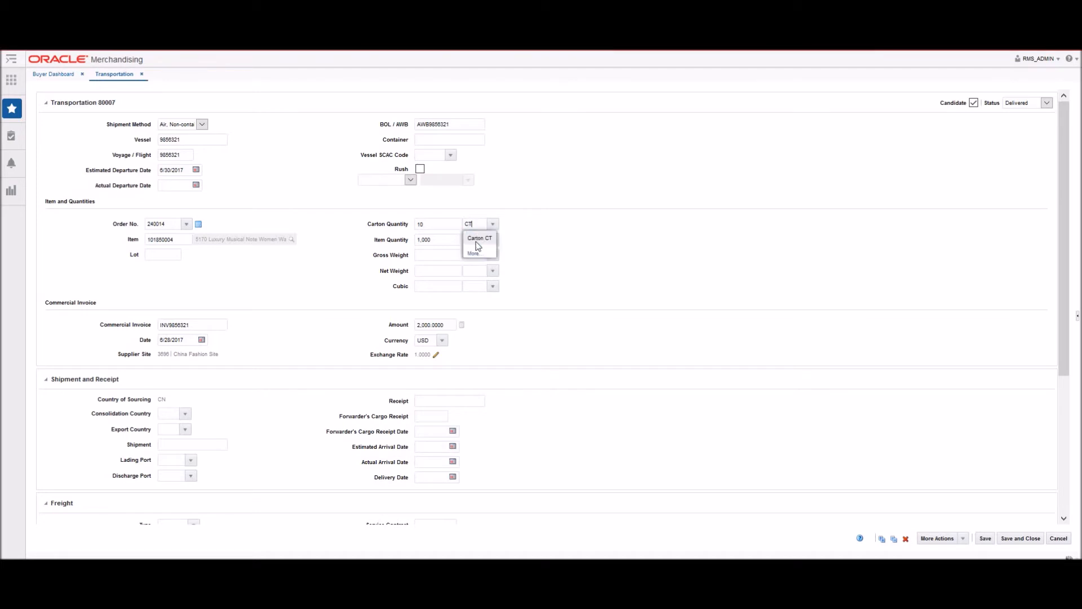
{"action": "type", "text": "170"}
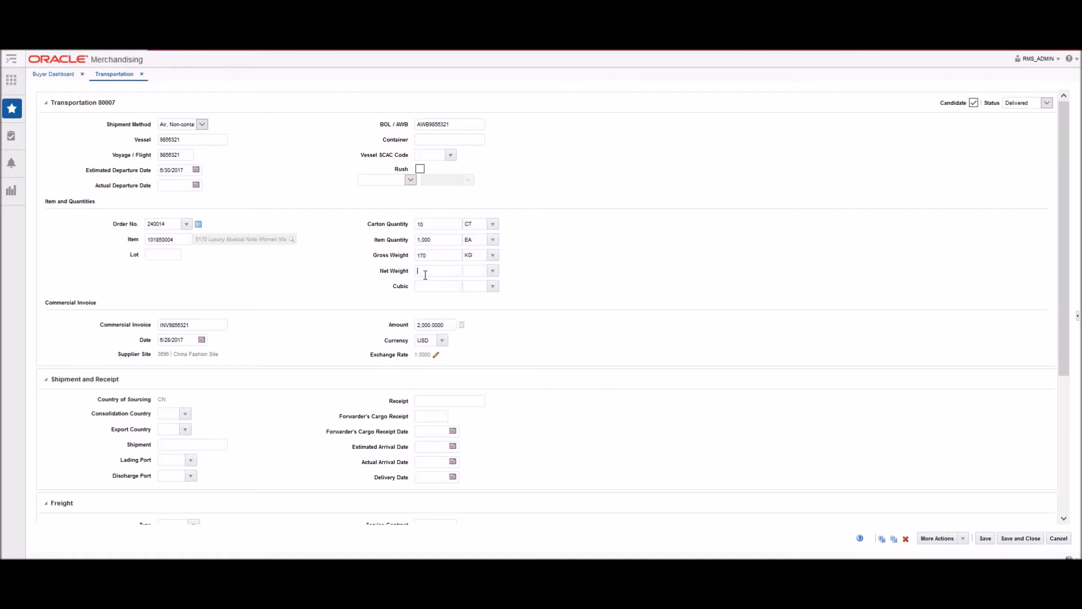
{"action": "type", "text": "130"}
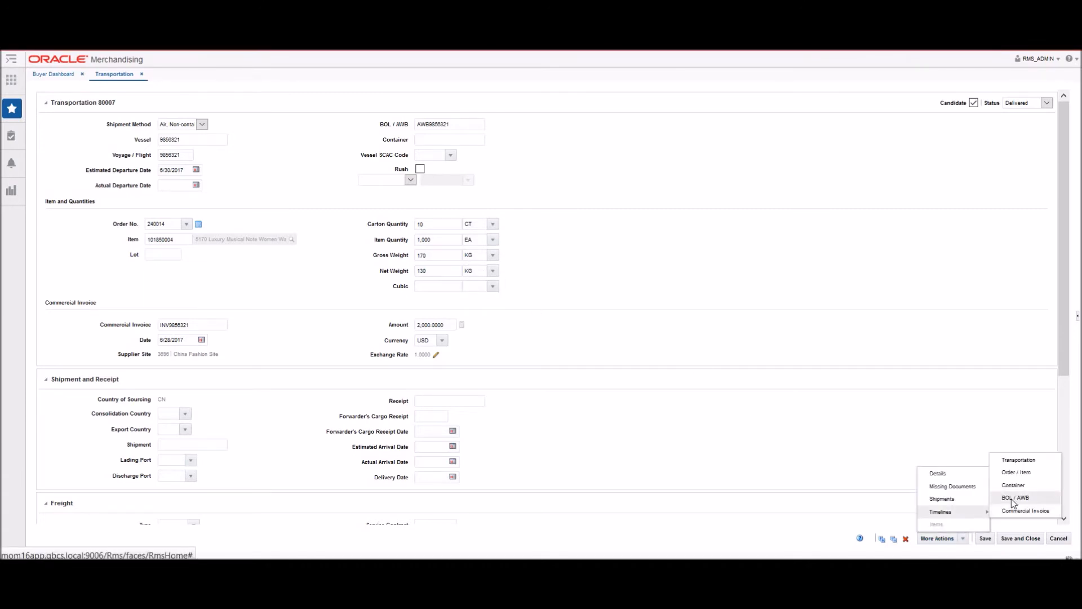
Step: Add timeline 9 (packing finished) with base date 6/28/17 to the air waybill
{"action": "left_click", "coordinate": [1015, 497]}
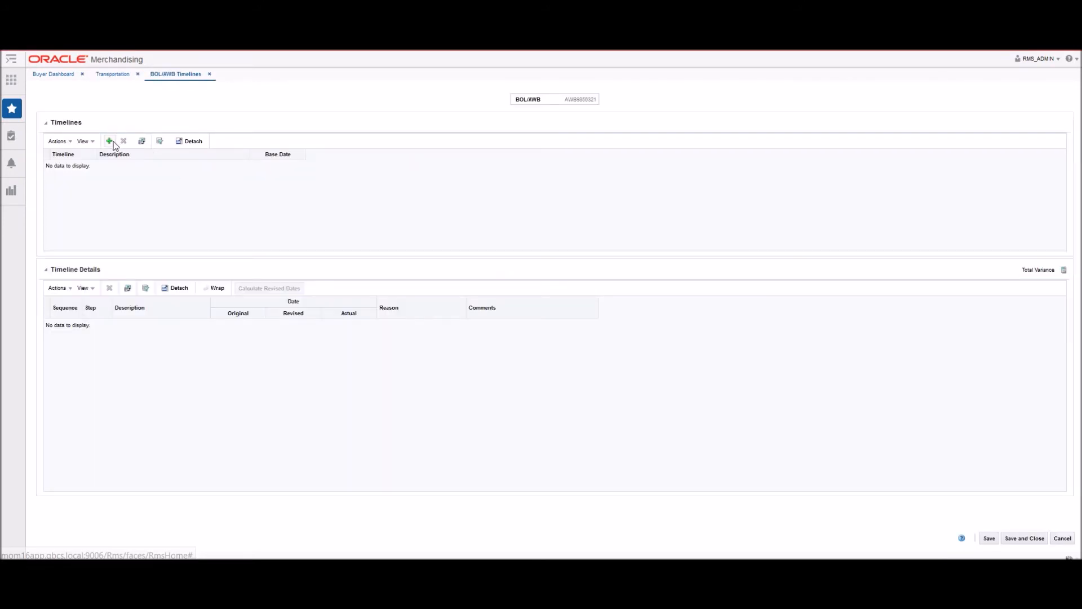
{"action": "left_click", "coordinate": [108, 140]}
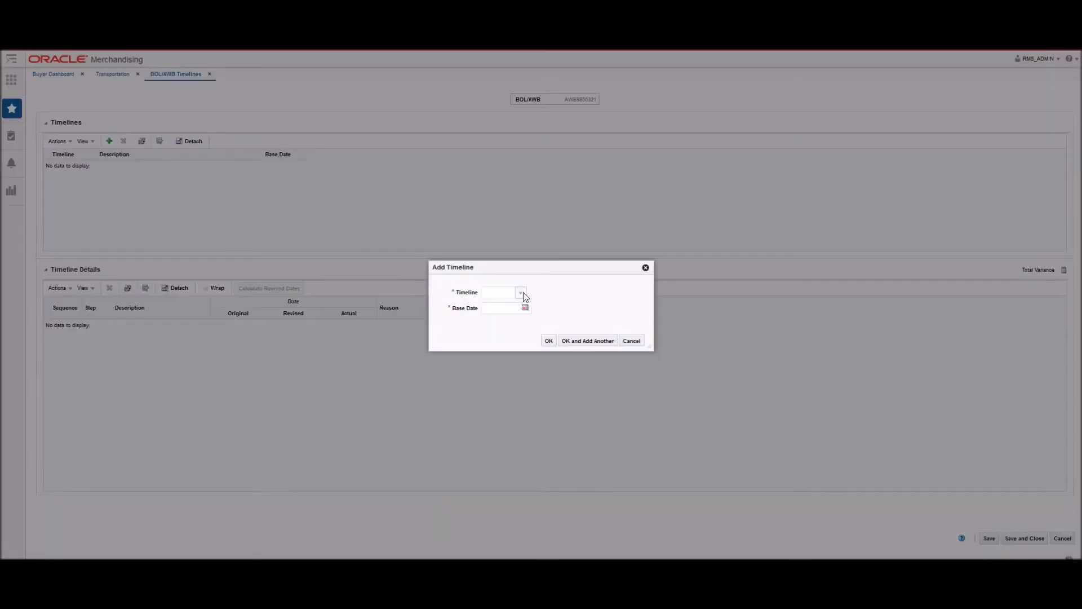
{"action": "left_click", "coordinate": [520, 292]}
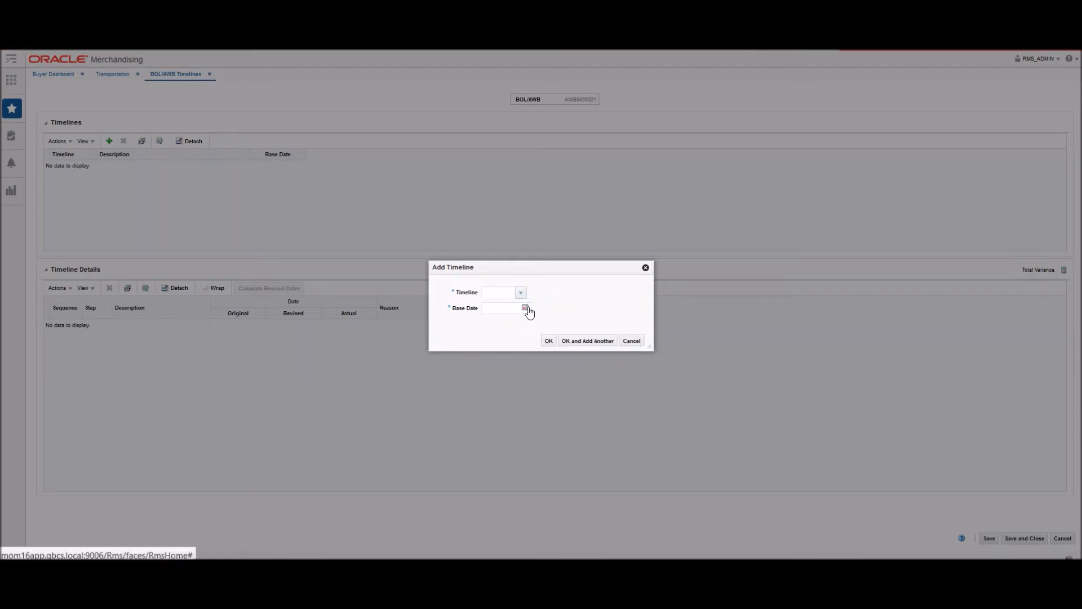
{"action": "left_click", "coordinate": [525, 308]}
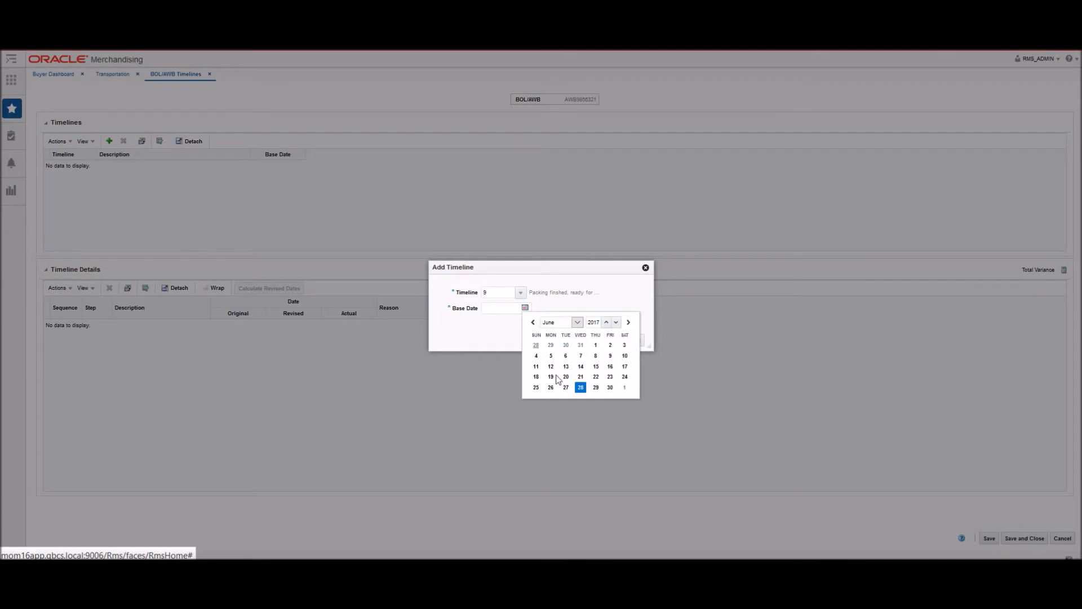
{"action": "left_click", "coordinate": [580, 387]}
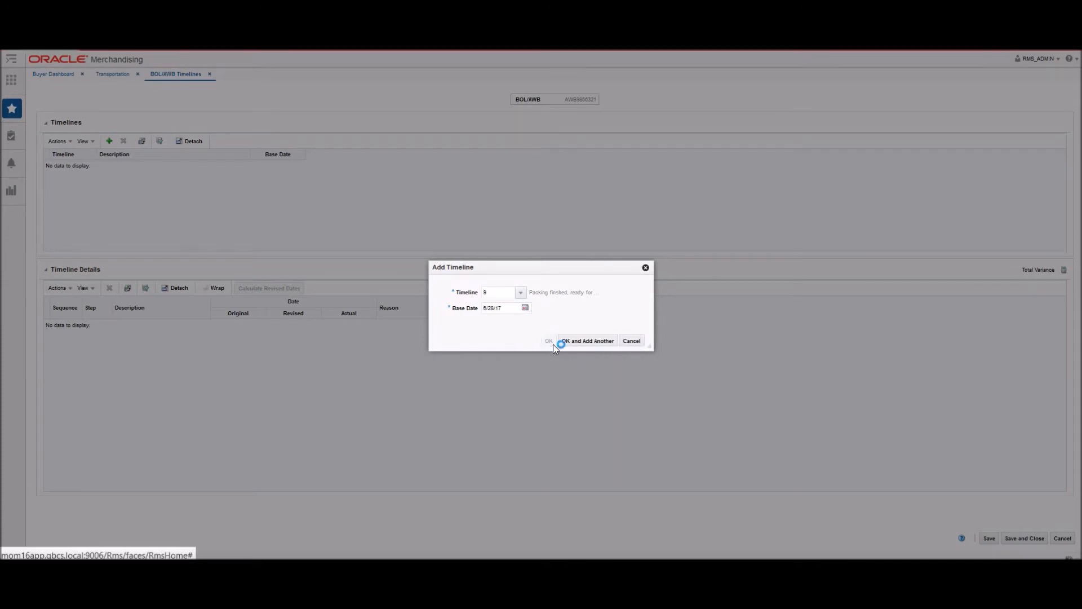
{"action": "left_click", "coordinate": [548, 340]}
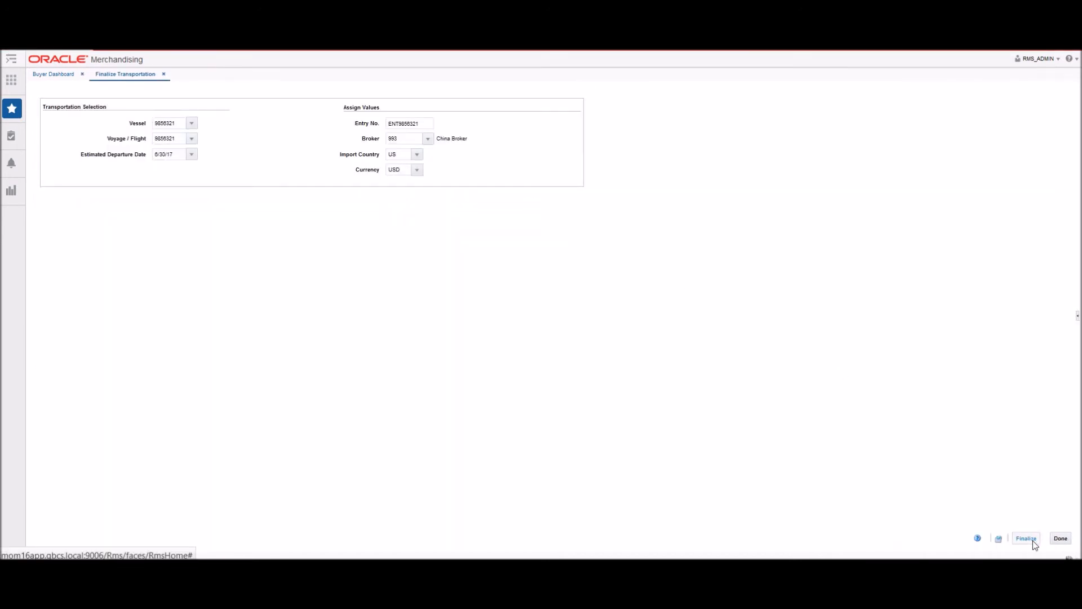
Step: Finalize the transportation, creating customs entry 75003
{"action": "left_click", "coordinate": [1026, 538]}
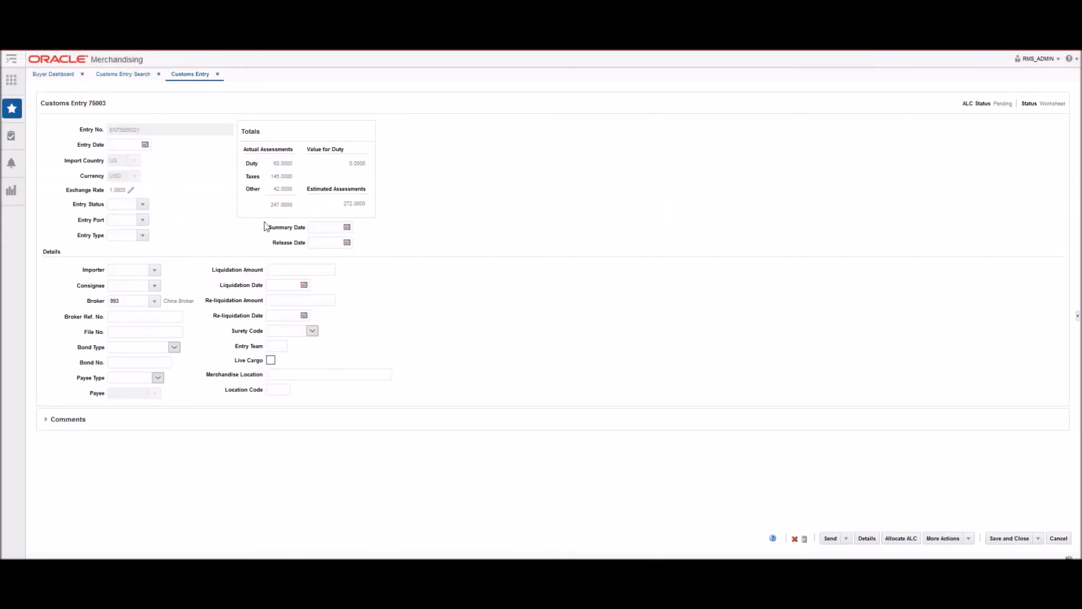
Step: Make the broker the payee of customs entry 75003 and pick its entry date from the calendar
{"action": "left_click", "coordinate": [157, 377]}
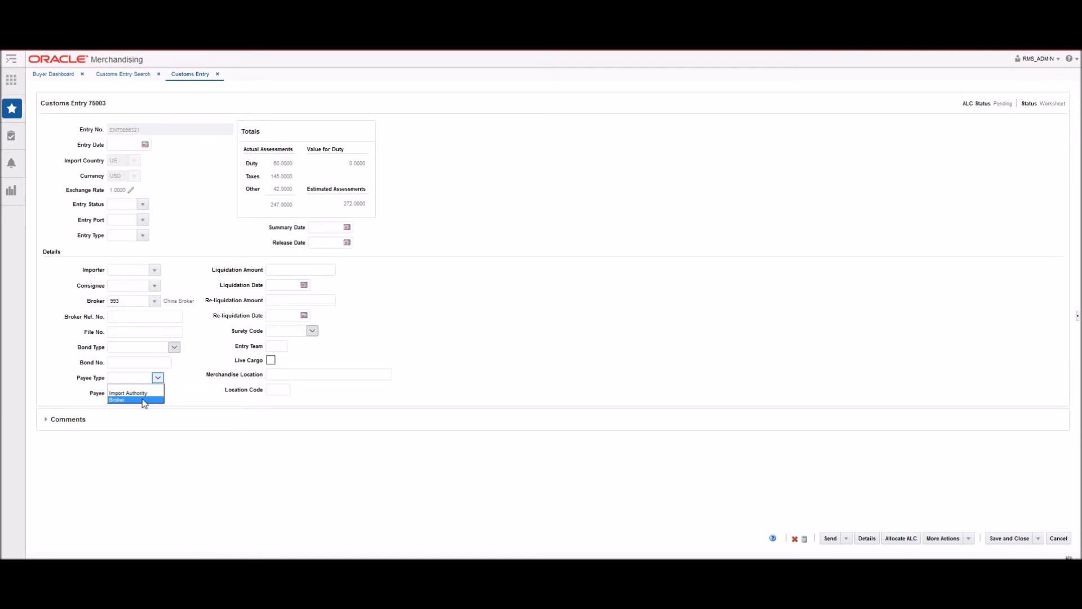
{"action": "left_click", "coordinate": [117, 400]}
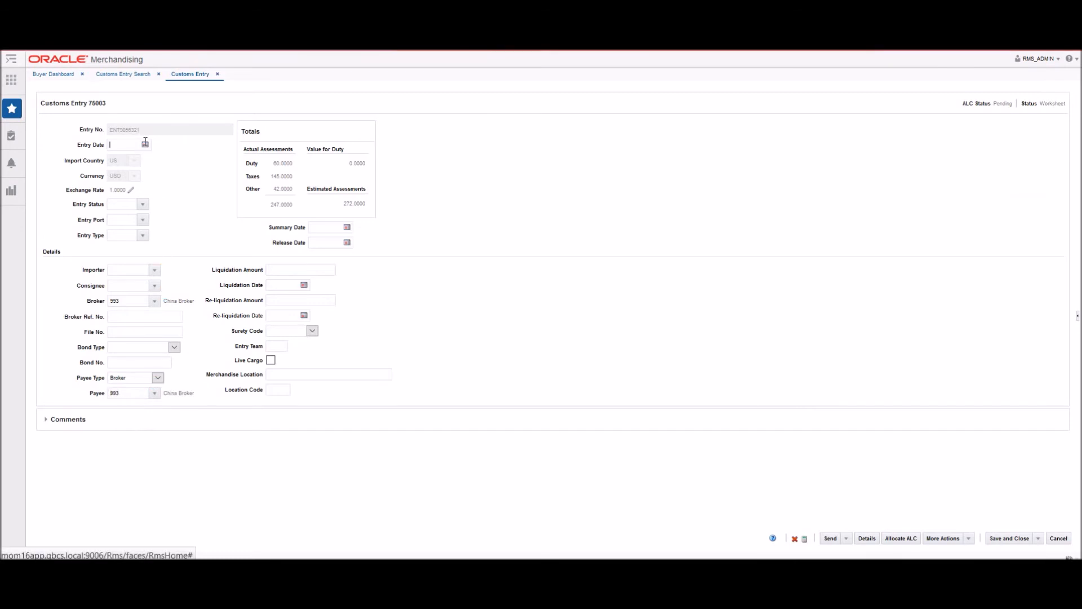
{"action": "left_click", "coordinate": [145, 144]}
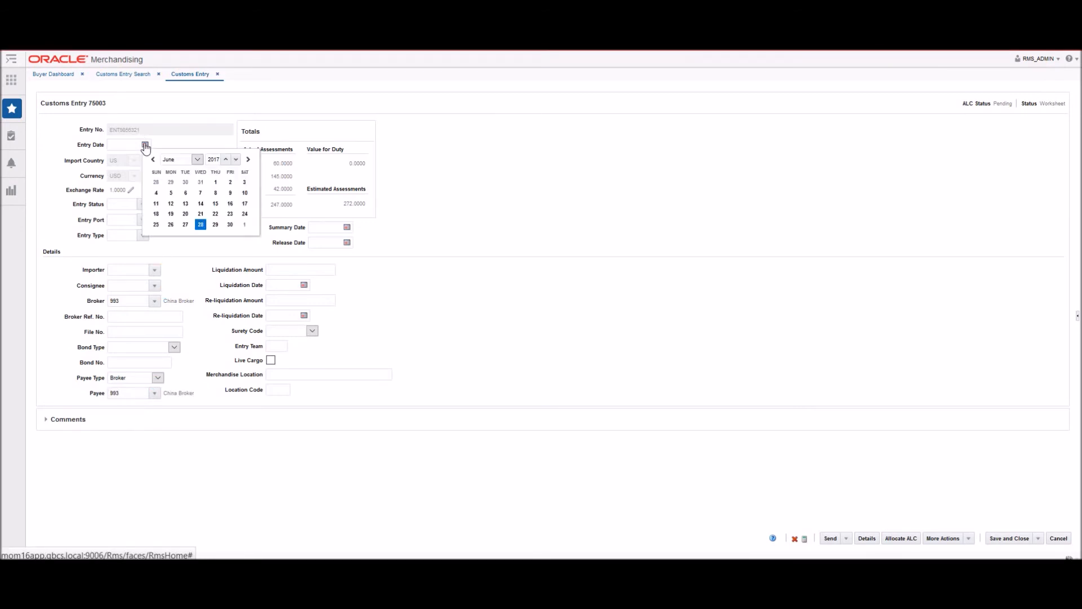
{"action": "left_click", "coordinate": [200, 224]}
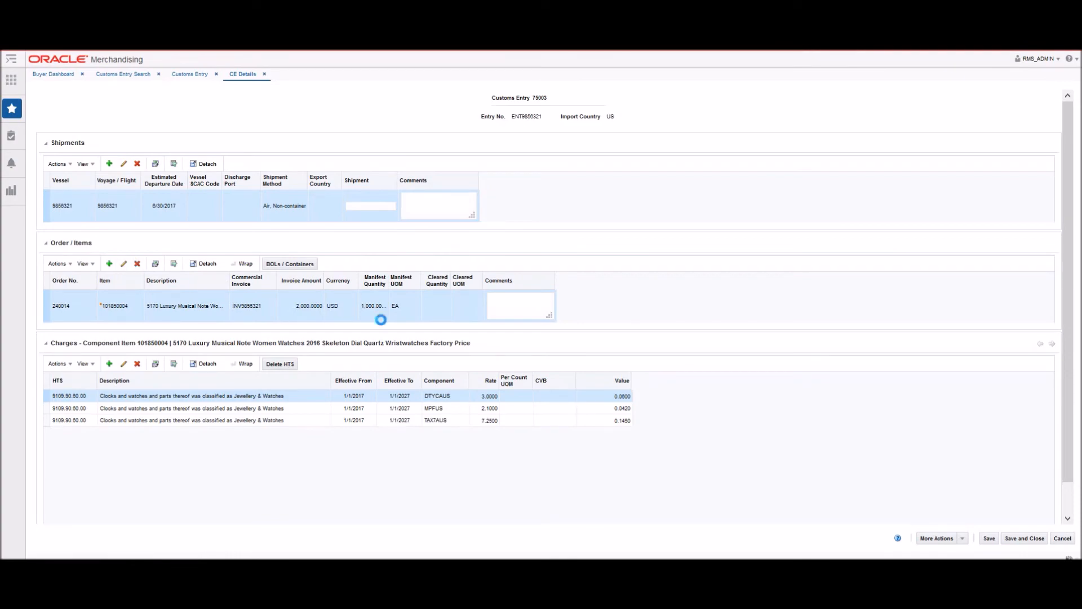
Step: Give order 240014's watch item a cleared quantity of 1000 EA with a tariff treatment
{"action": "left_click", "coordinate": [123, 263]}
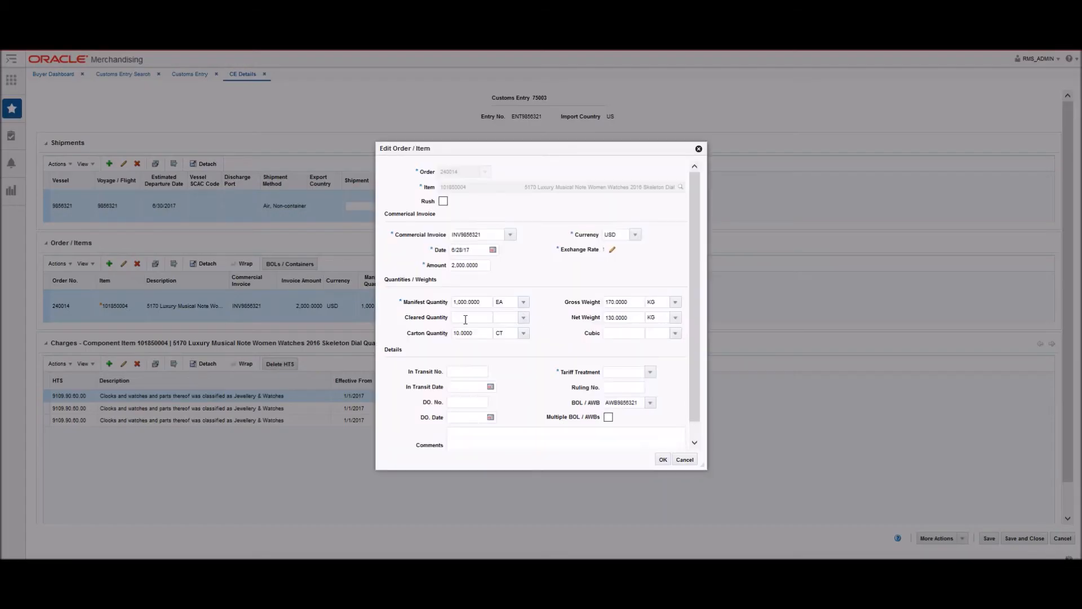
{"action": "type", "text": "1000"}
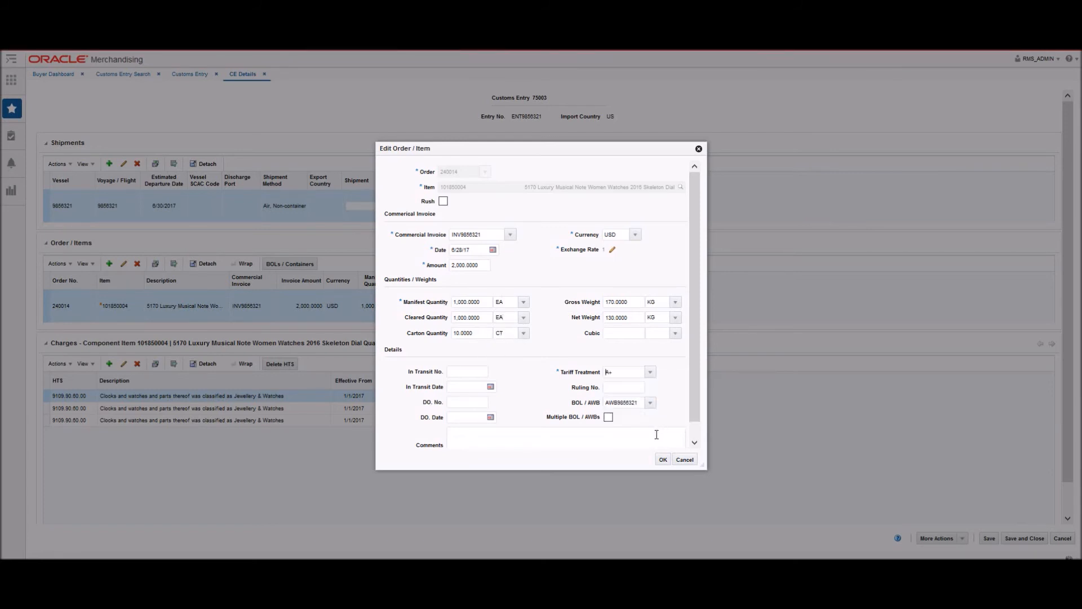
{"action": "left_click", "coordinate": [661, 459]}
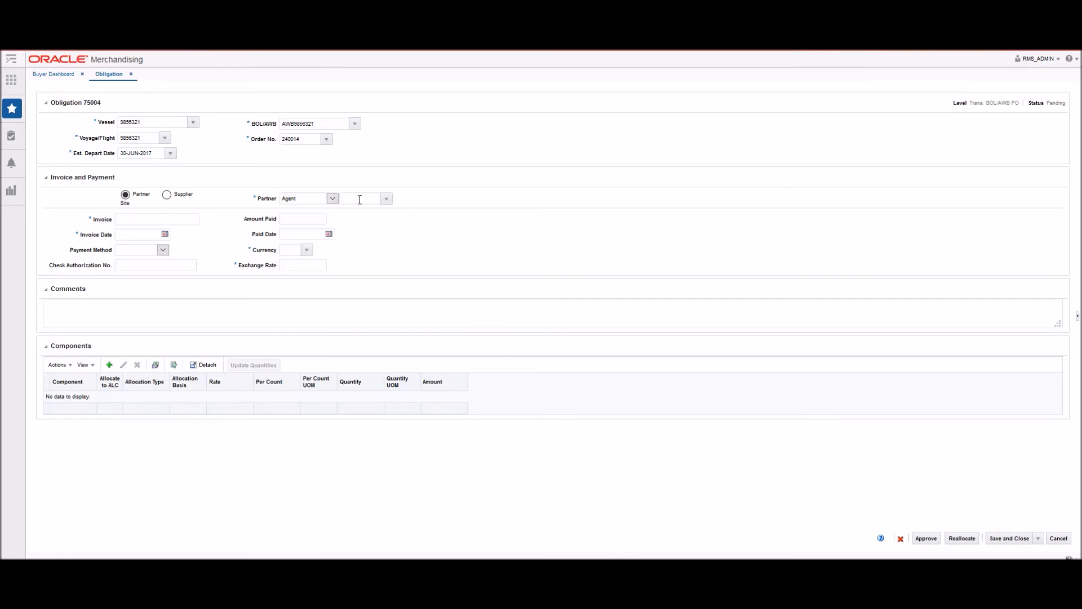
Step: Record partner 956 China Agent and invoice INV9856321 dated 6/28/17 on obligation 75004, then begin a component
{"action": "type", "text": "956"}
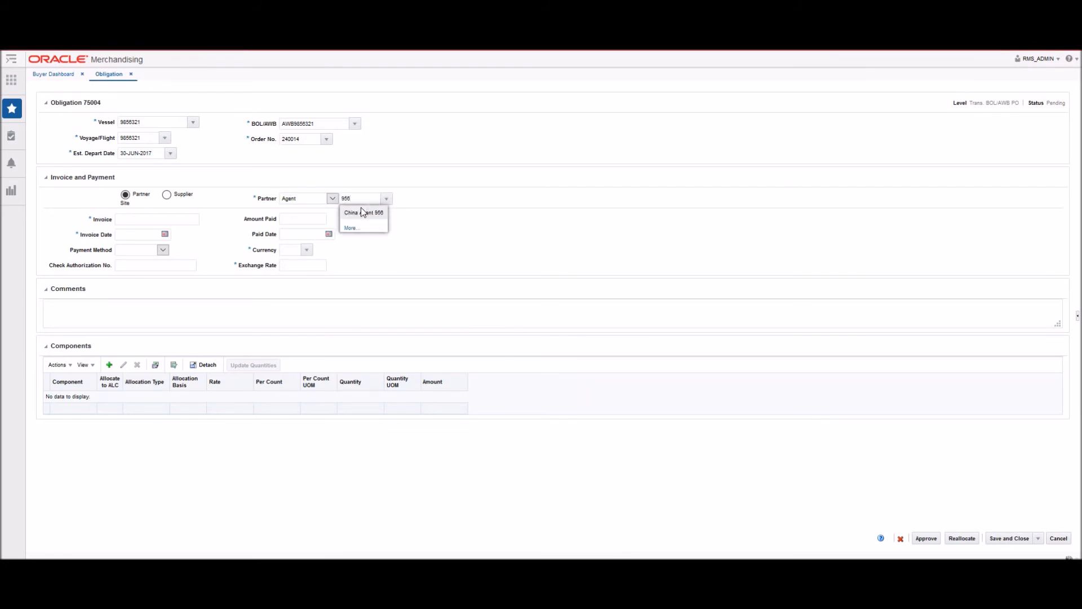
{"action": "left_click", "coordinate": [363, 211]}
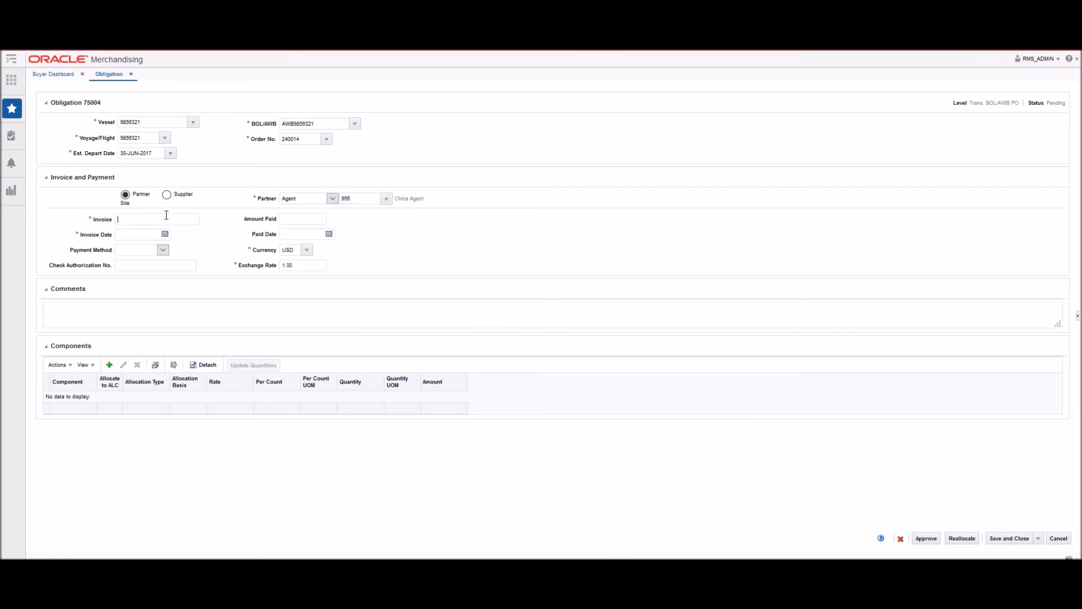
{"action": "type", "text": "INV9856321"}
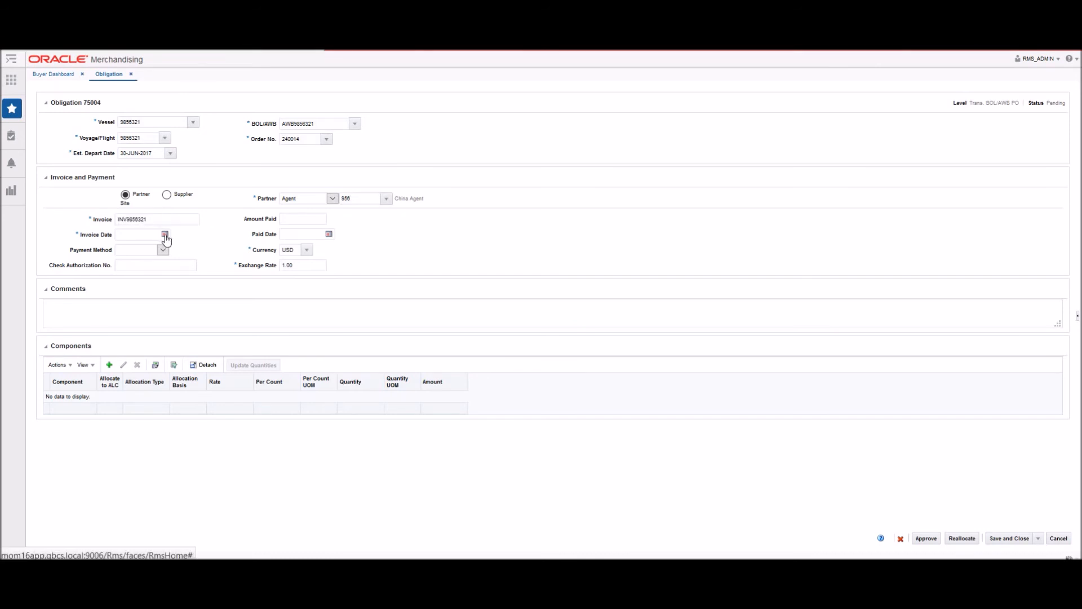
{"action": "left_click", "coordinate": [164, 234]}
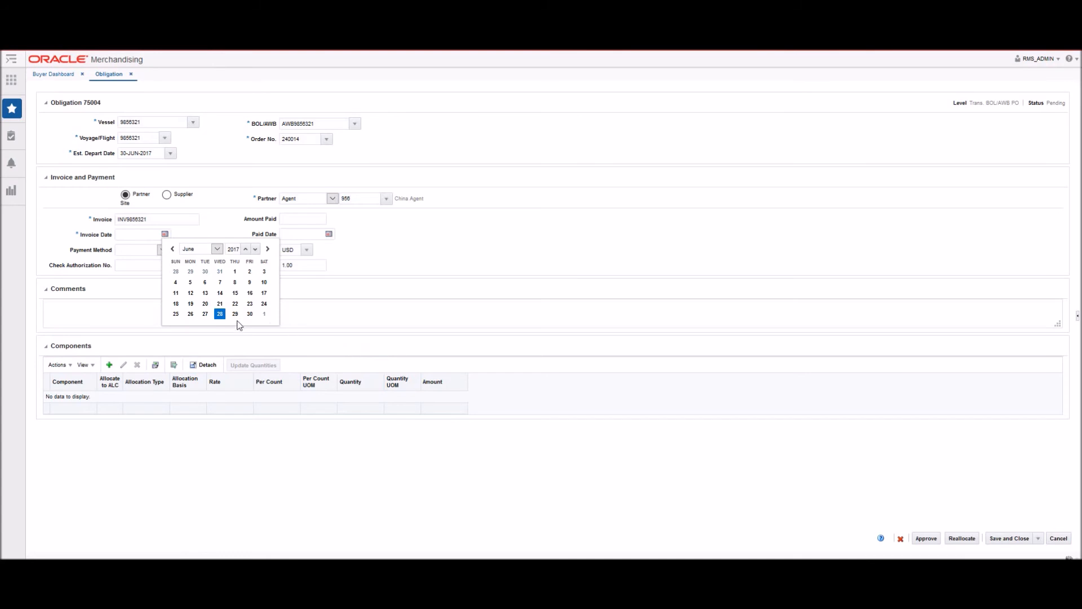
{"action": "left_click", "coordinate": [219, 314]}
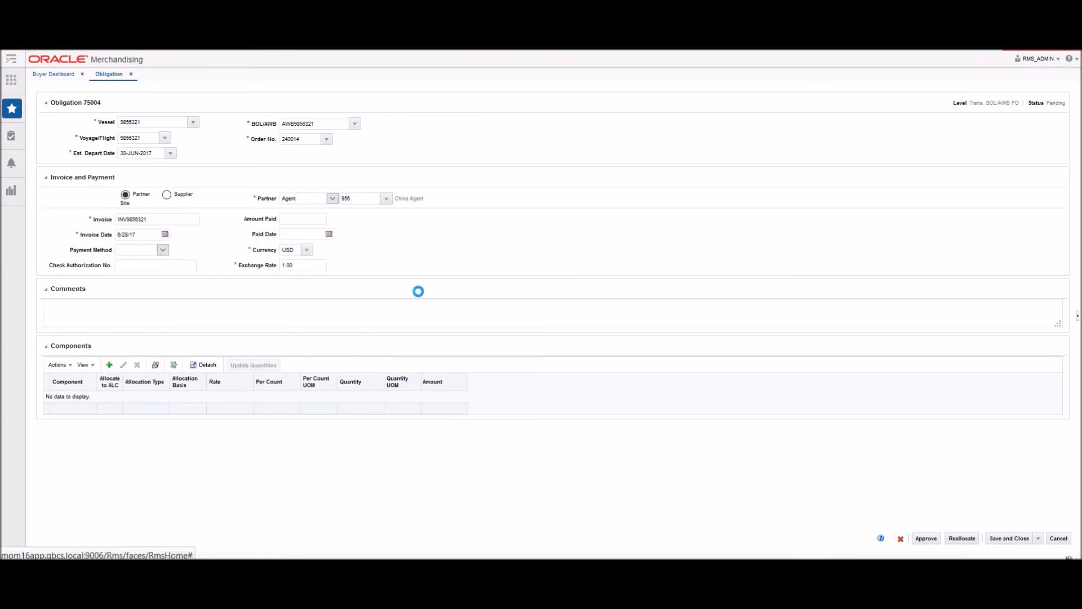
{"action": "left_click", "coordinate": [108, 365]}
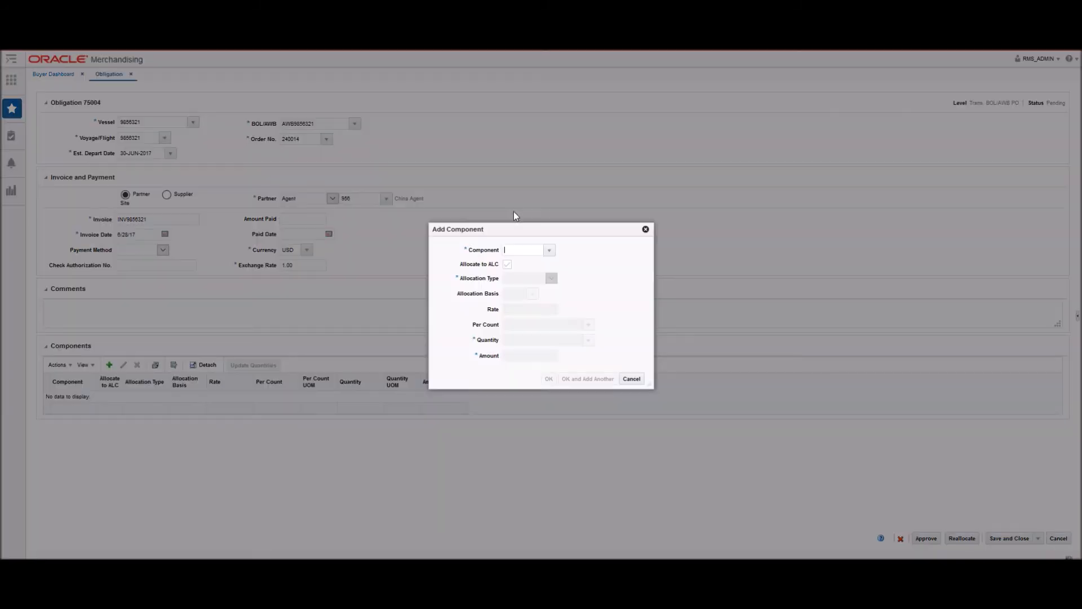
{"action": "mouse_move", "coordinate": [519, 237]}
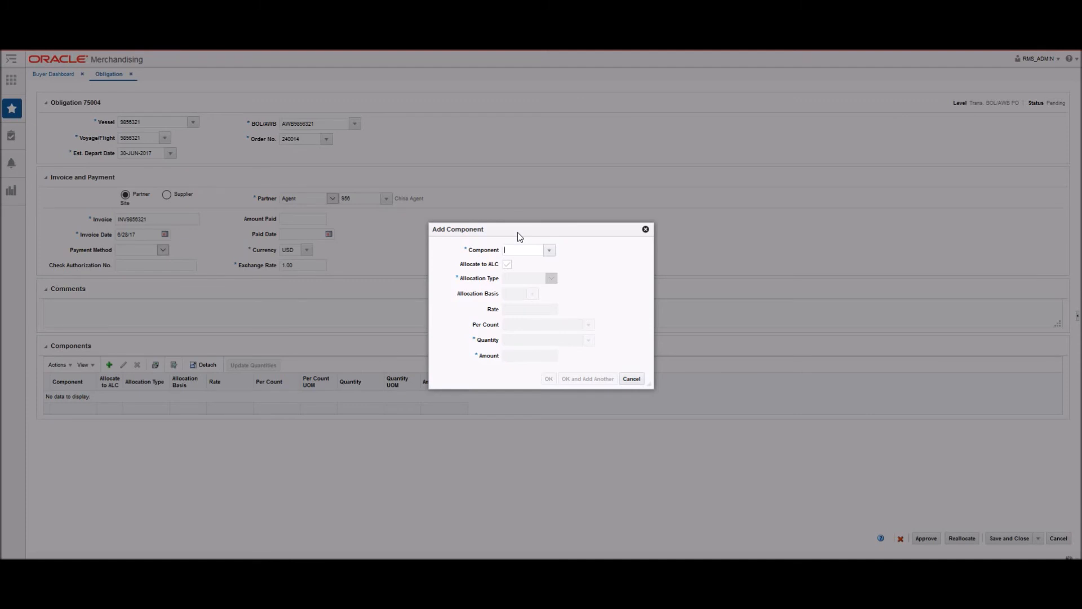
Step: Add the AIRTRANSUS component with quantity 1,000 at amount 340 to obligation 75004 and confirm
{"action": "type", "text": "A"}
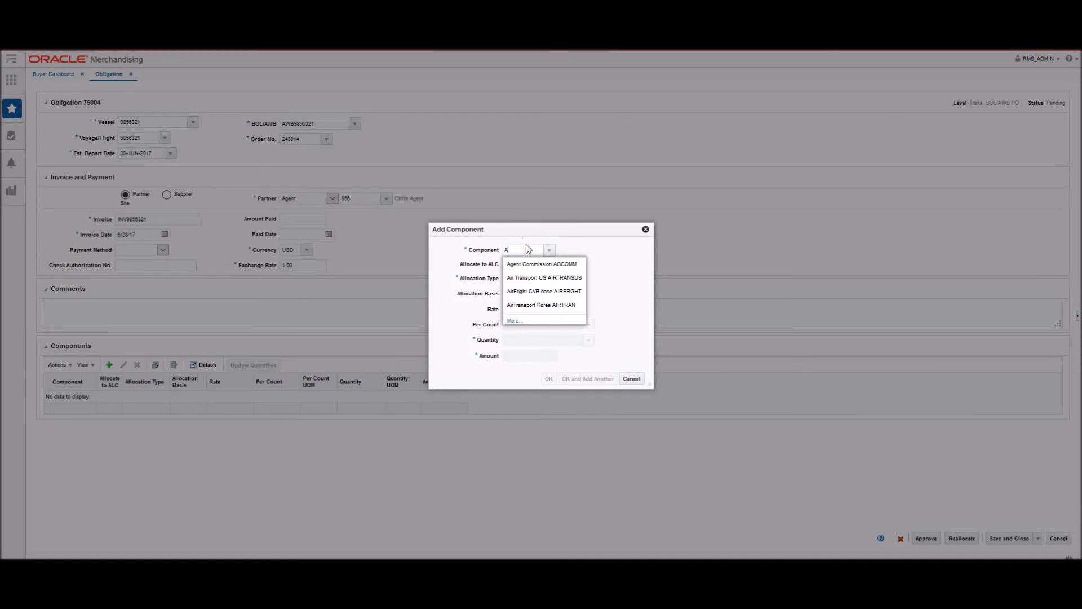
{"action": "left_click", "coordinate": [544, 277]}
{"action": "type", "text": "1,000"}
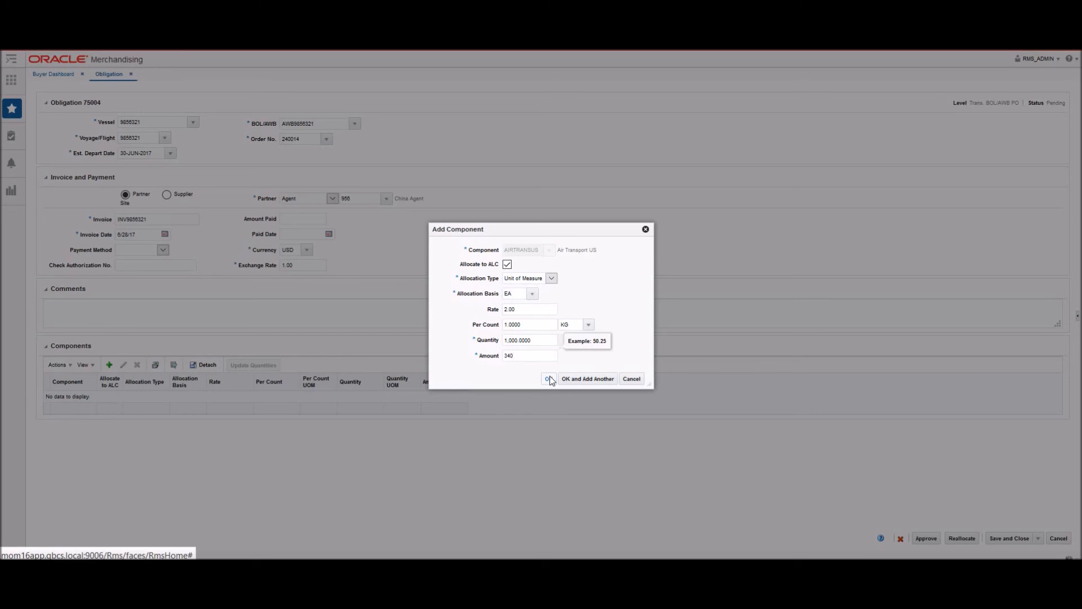
{"action": "left_click", "coordinate": [548, 378]}
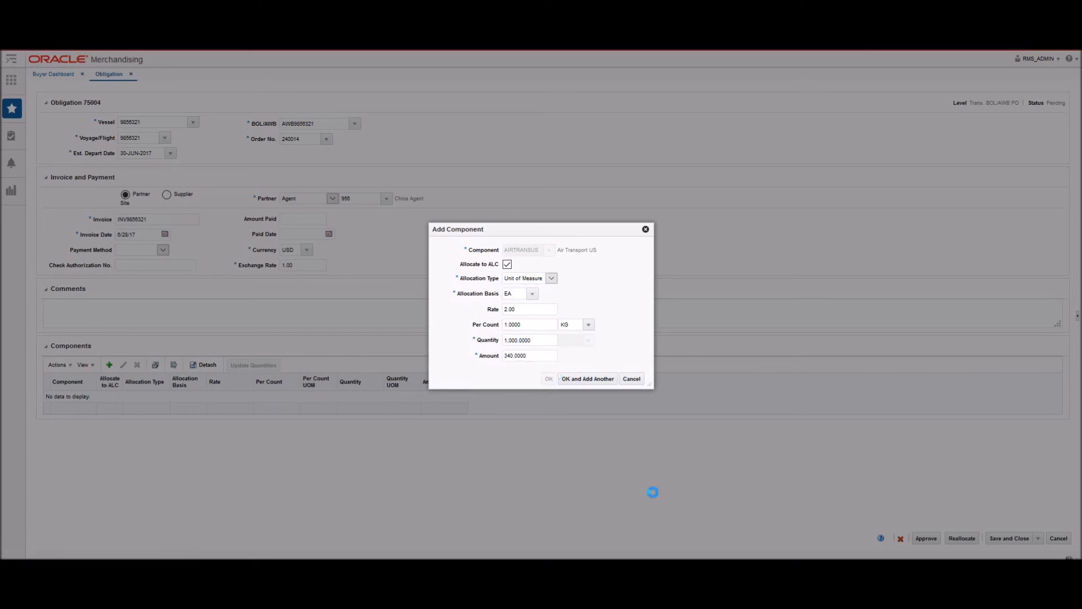
{"action": "left_click", "coordinate": [548, 378]}
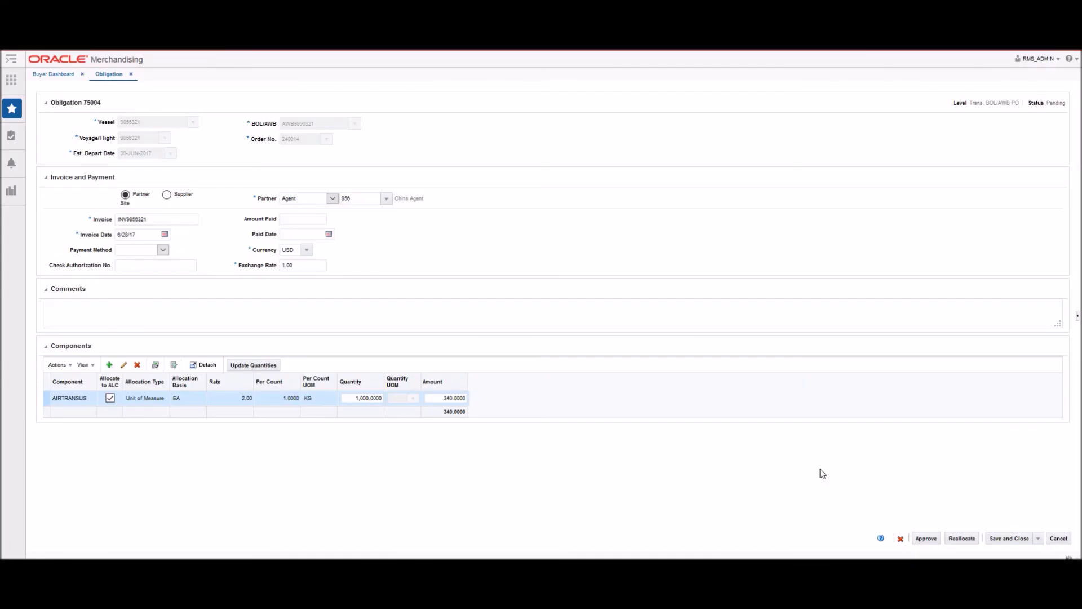
{"action": "left_click", "coordinate": [961, 538]}
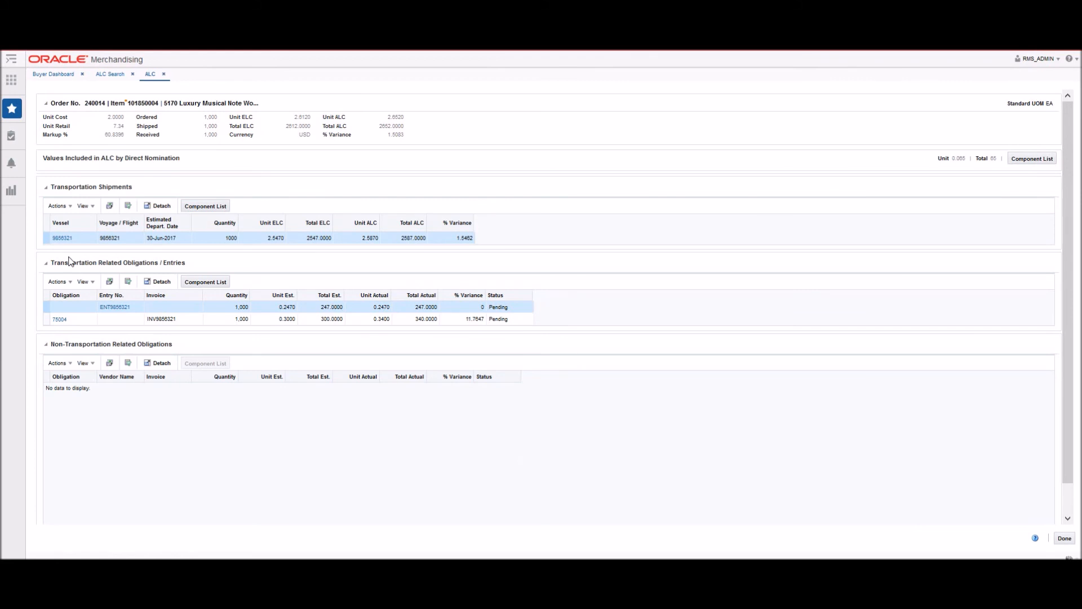
{"action": "mouse_move", "coordinate": [102, 262]}
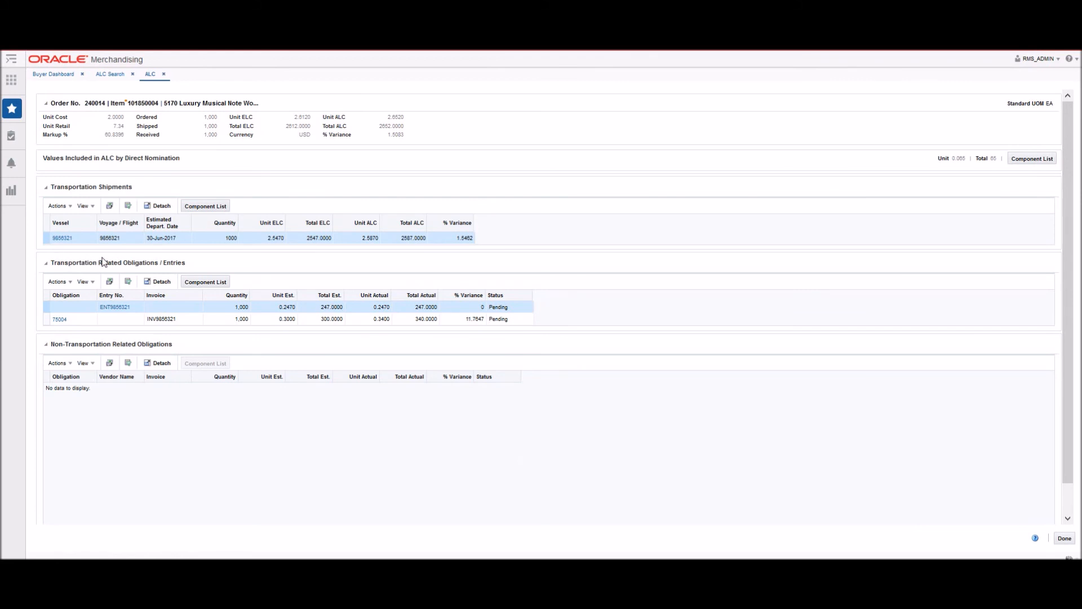
{"action": "mouse_move", "coordinate": [319, 86]}
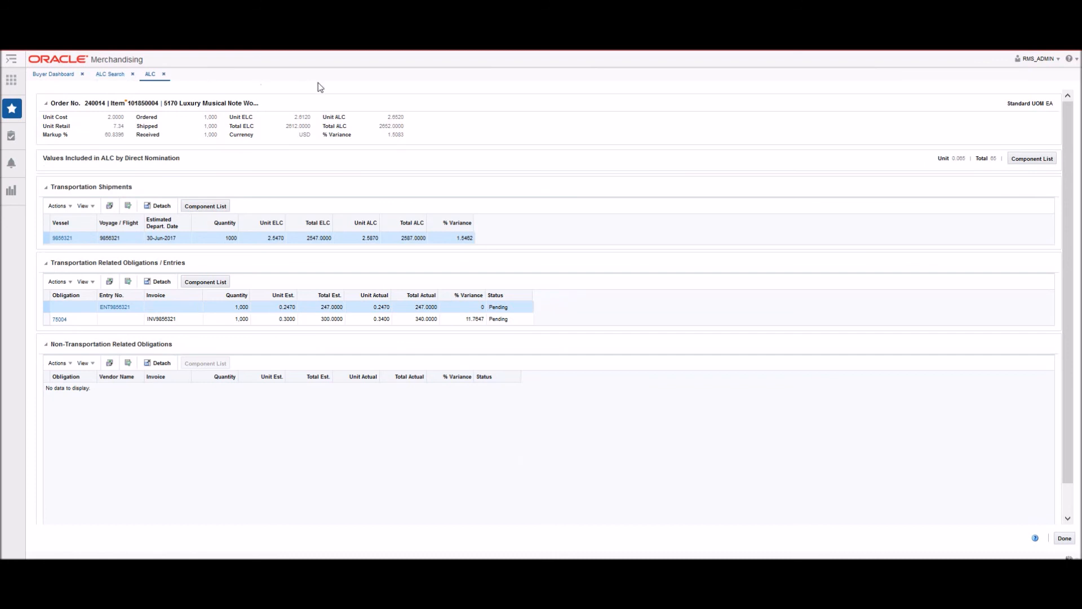
{"action": "mouse_move", "coordinate": [40, 175]}
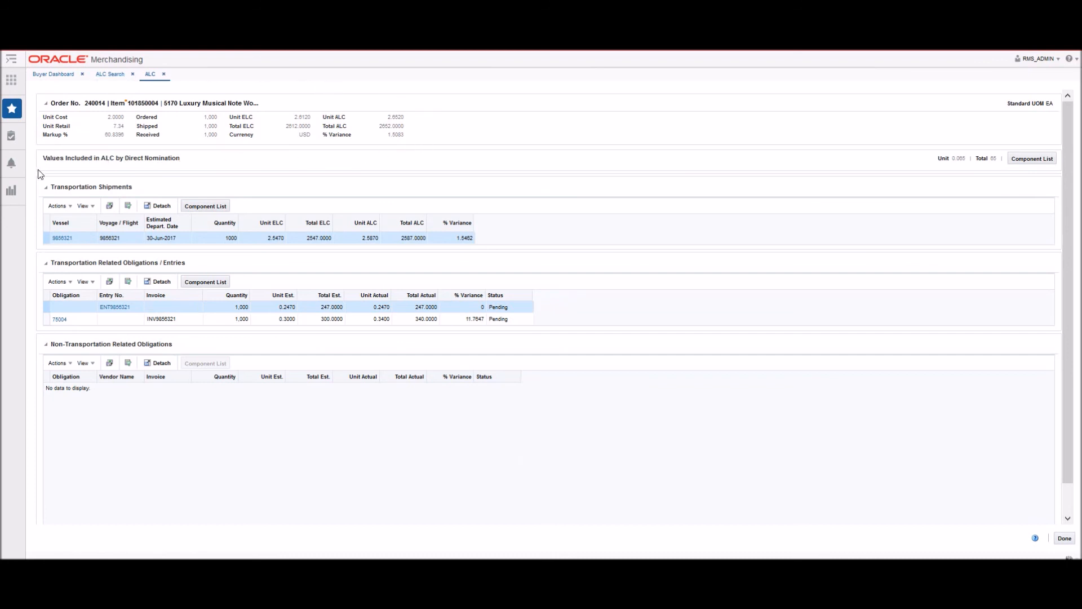
{"action": "mouse_move", "coordinate": [283, 264]}
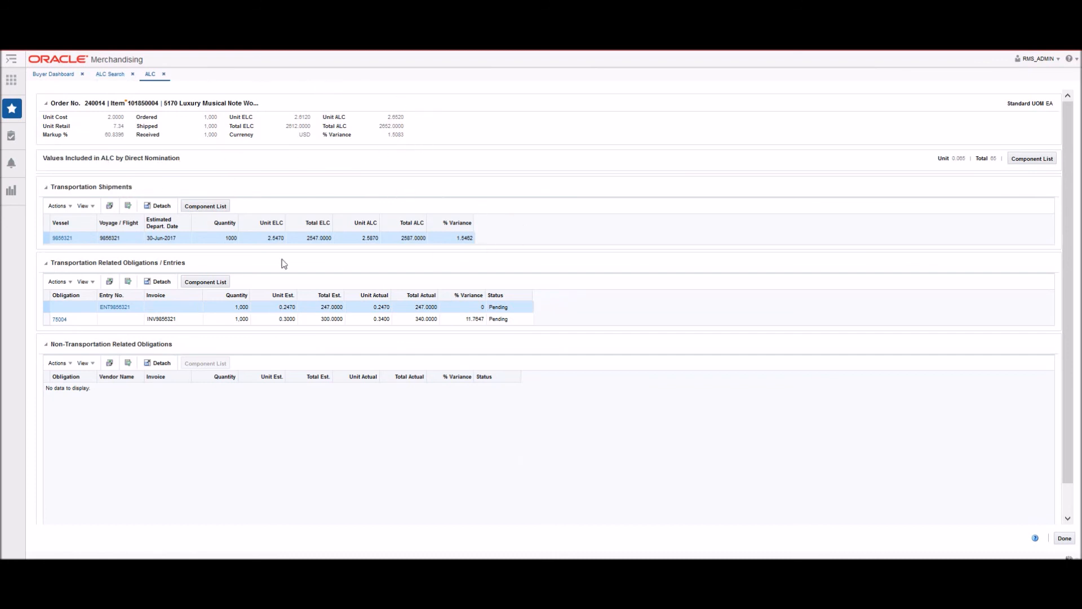
{"action": "mouse_move", "coordinate": [504, 268]}
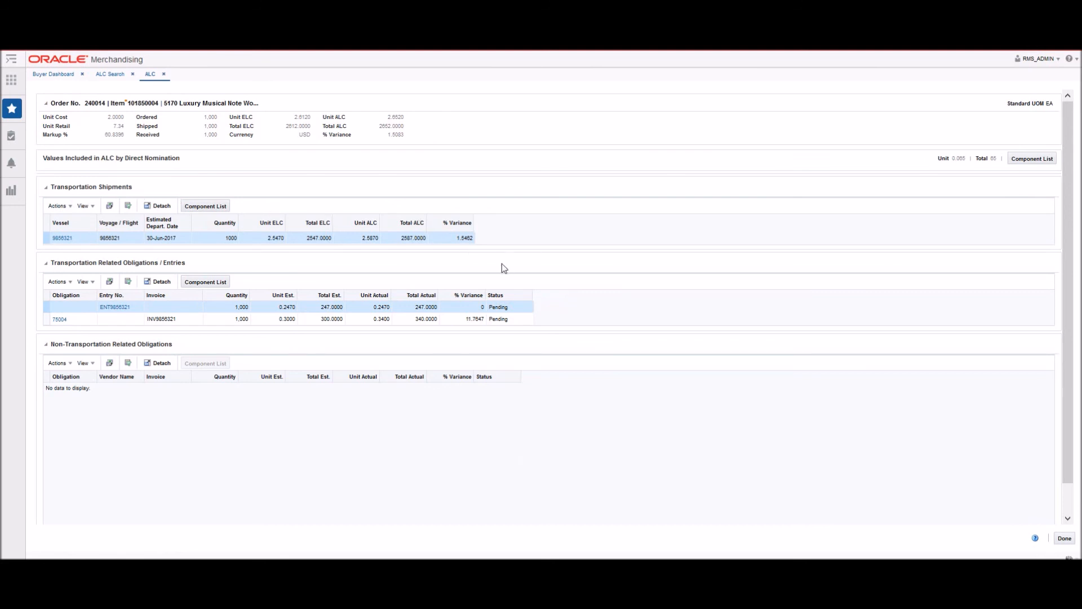
{"action": "mouse_move", "coordinate": [257, 338]}
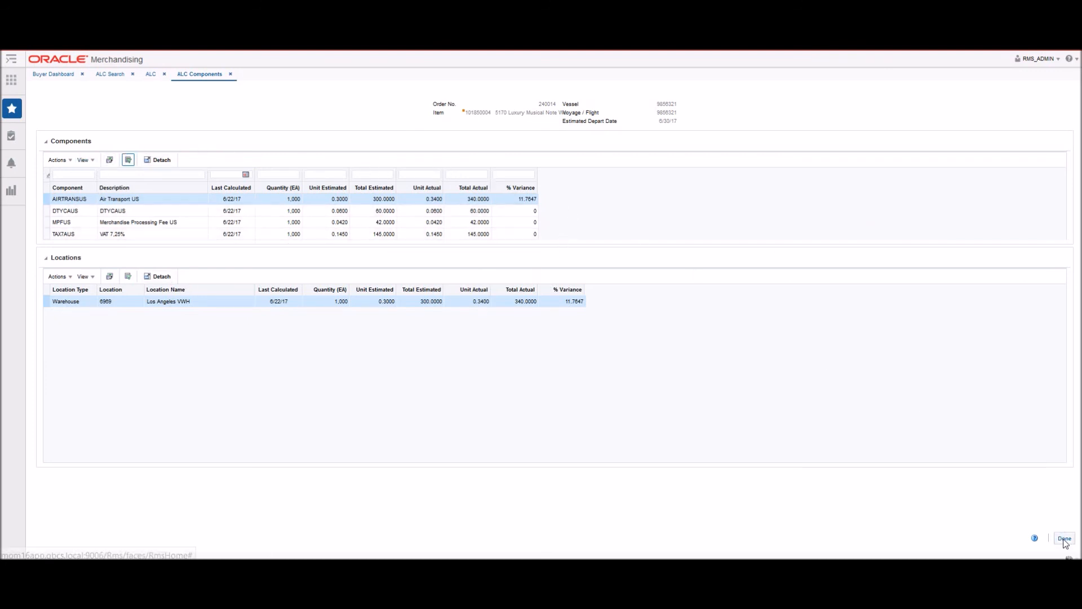
Step: Finish reviewing the component variances and return to order 240014's ALC summary
{"action": "left_click", "coordinate": [1064, 538]}
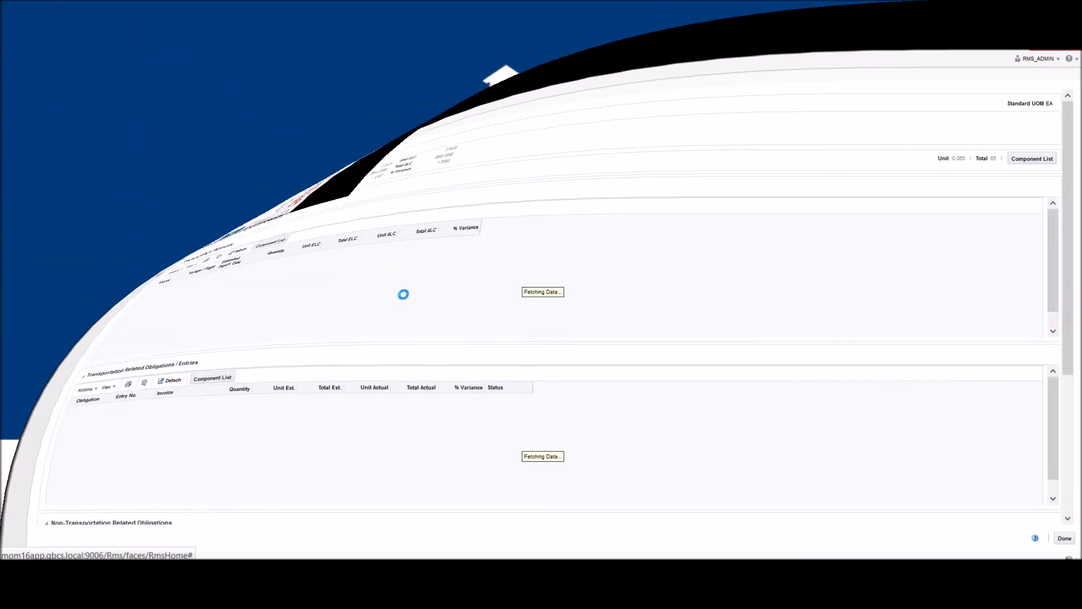